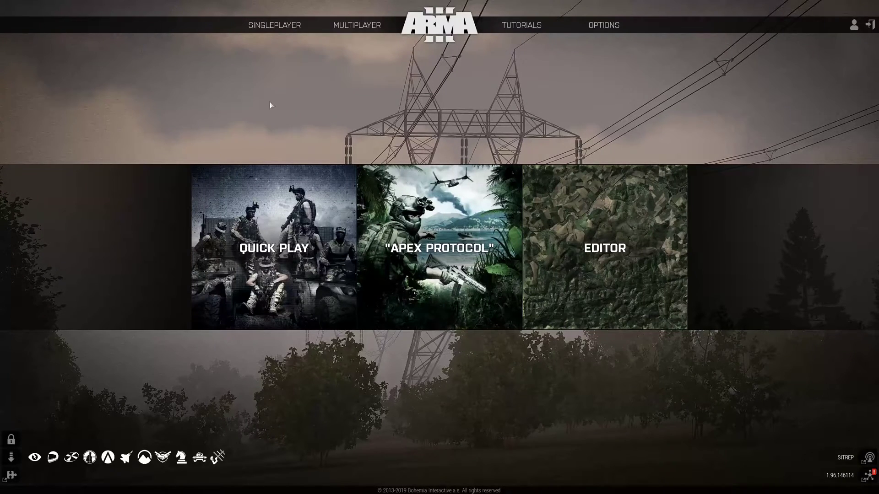
{"action": "mouse_move", "coordinate": [279, 108]}
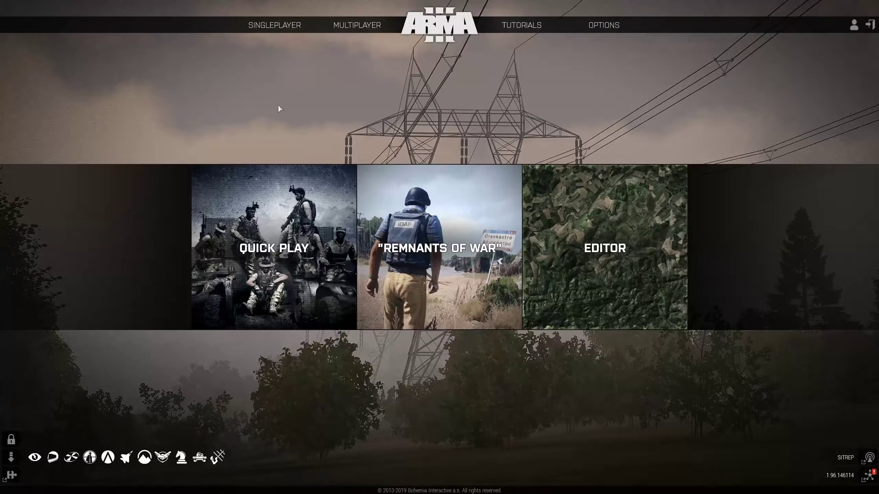
{"action": "mouse_move", "coordinate": [343, 93]}
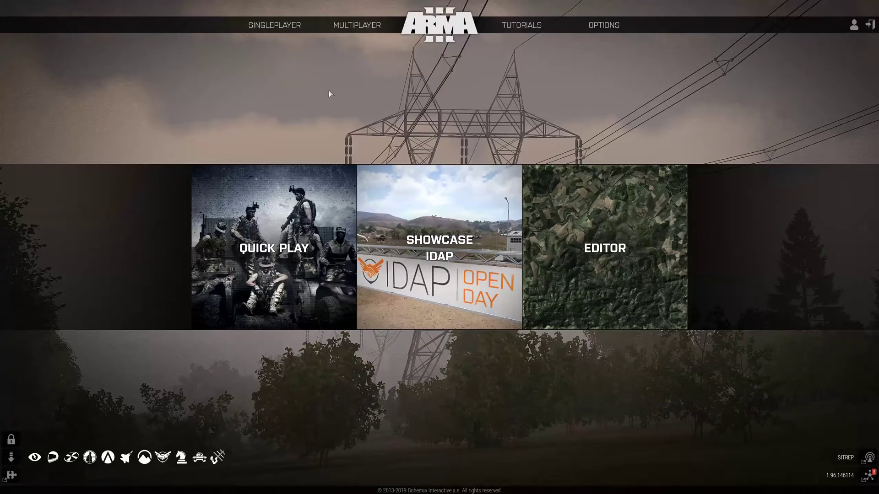
{"action": "mouse_move", "coordinate": [363, 113]}
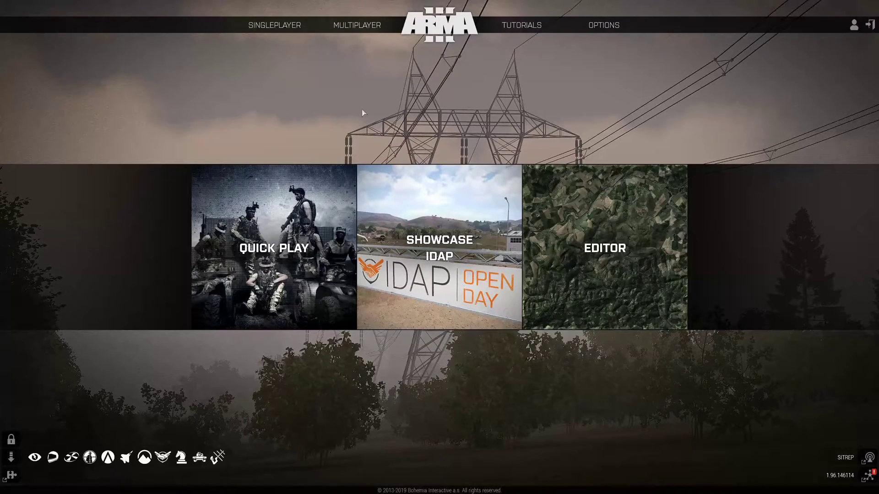
{"action": "mouse_move", "coordinate": [704, 186]}
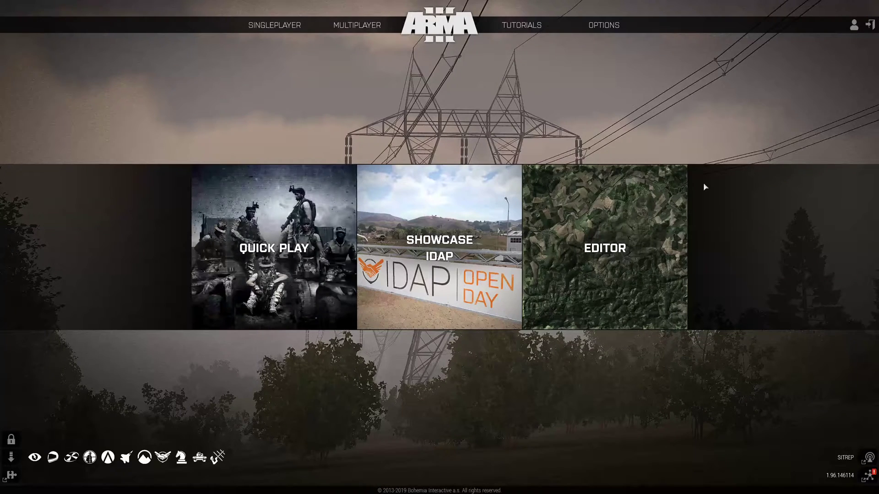
Step: Start a new Editor scenario and pick Altis in the Select Map list
{"action": "left_click", "coordinate": [356, 25]}
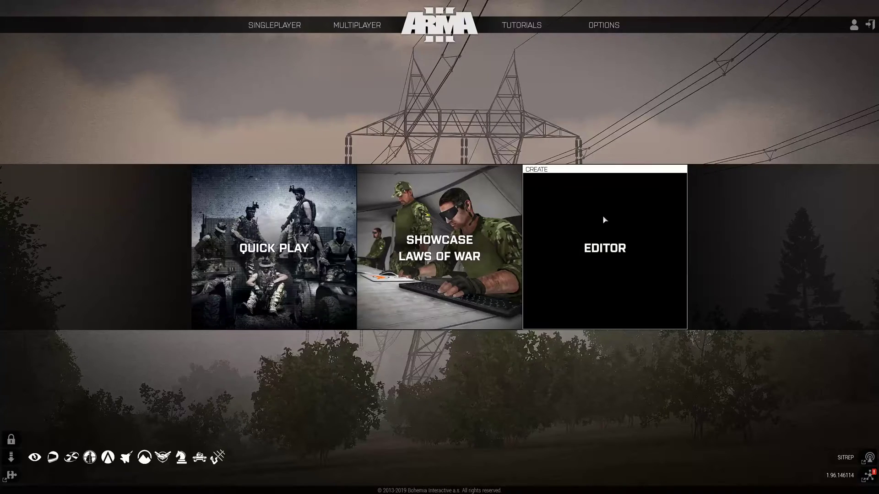
{"action": "left_click", "coordinate": [274, 25]}
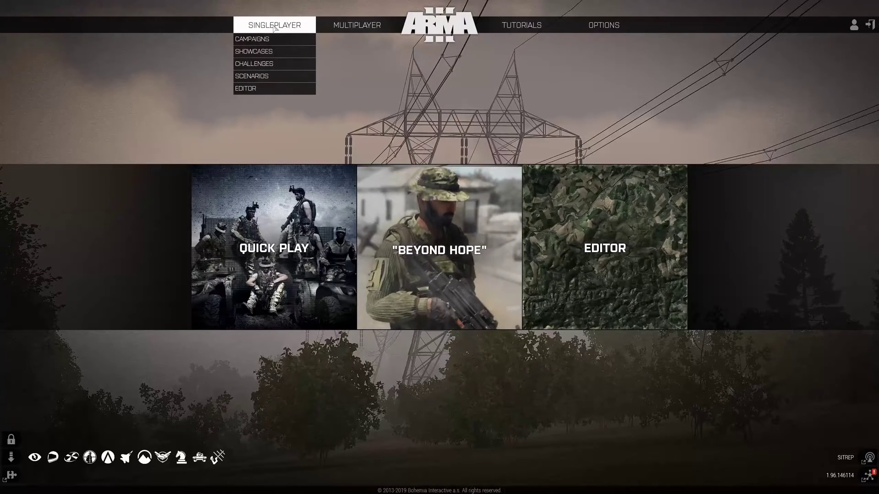
{"action": "mouse_move", "coordinate": [566, 130]}
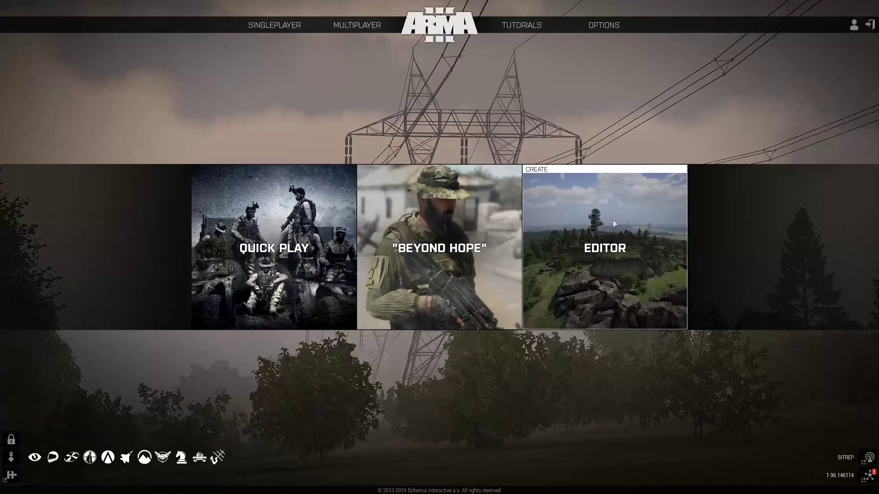
{"action": "left_click", "coordinate": [604, 248]}
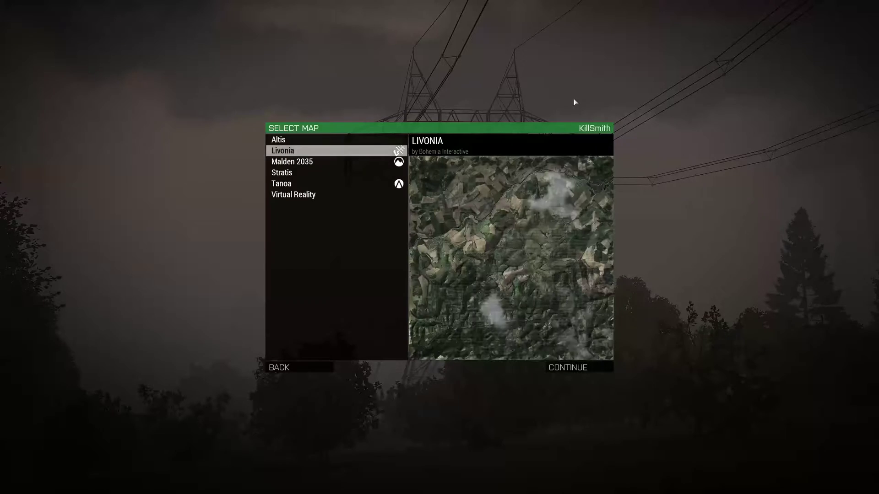
{"action": "left_click", "coordinate": [279, 139]}
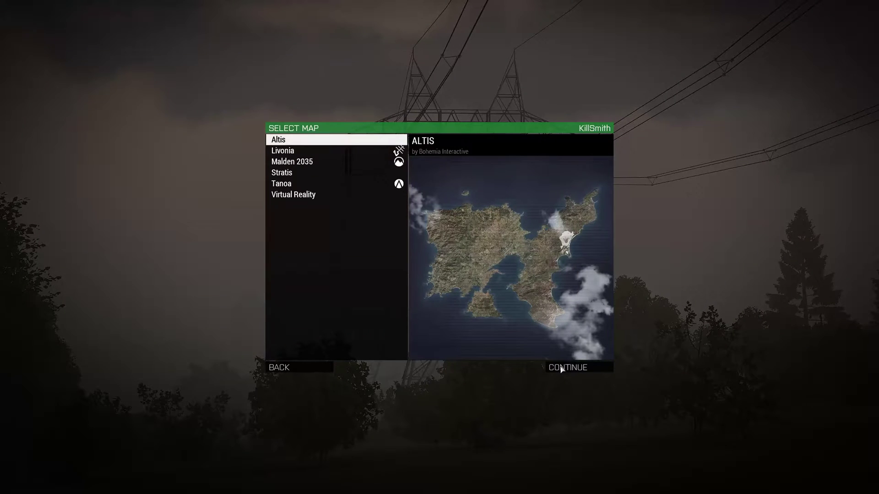
Step: Load the Eden Editor on the Altis terrain
{"action": "left_click", "coordinate": [568, 367]}
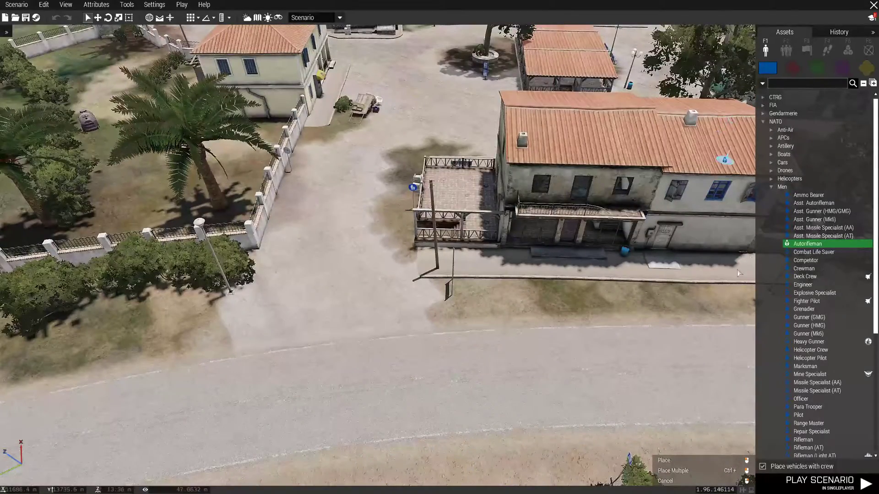
Step: Place the Autorifleman by the road as the Player unit with Role Description 'Zeus' and a variable name
{"action": "left_click", "coordinate": [490, 307]}
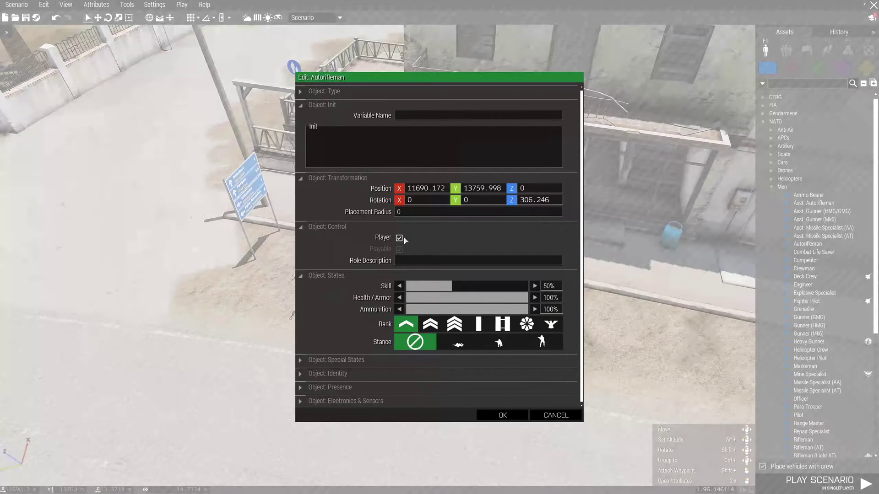
{"action": "mouse_move", "coordinate": [399, 237]}
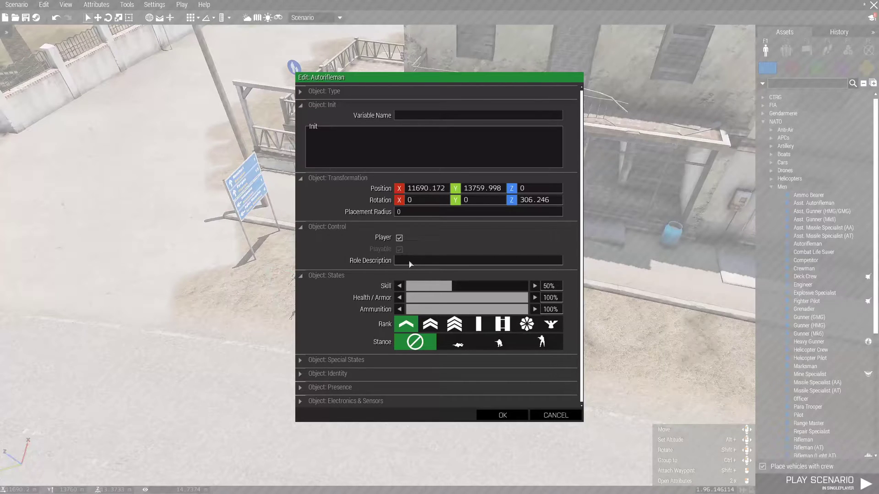
{"action": "type", "text": "z"}
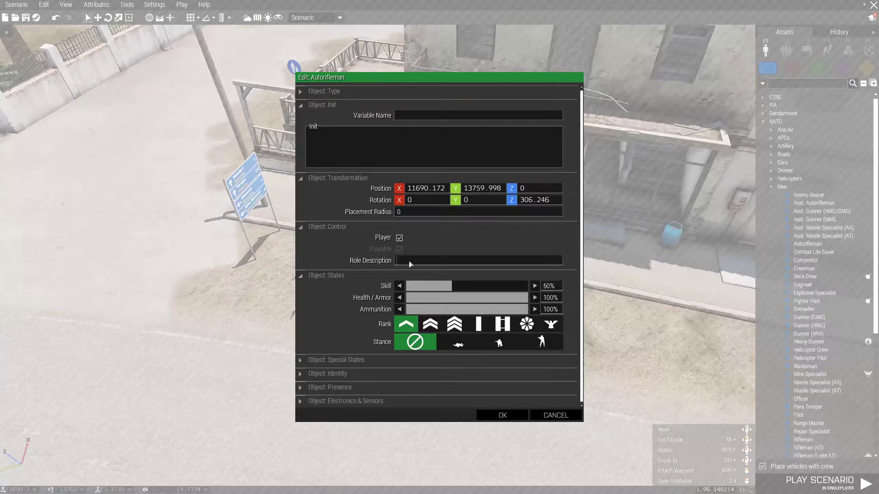
{"action": "type", "text": "Zeus"}
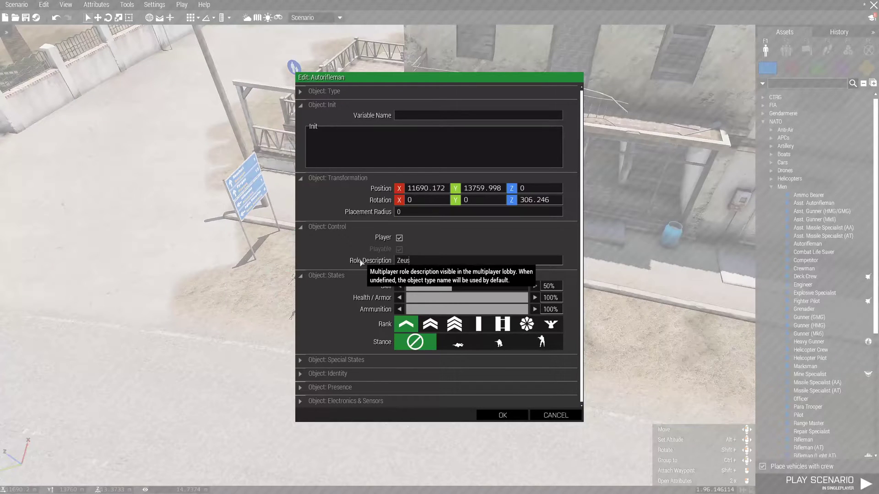
{"action": "mouse_move", "coordinate": [380, 249]}
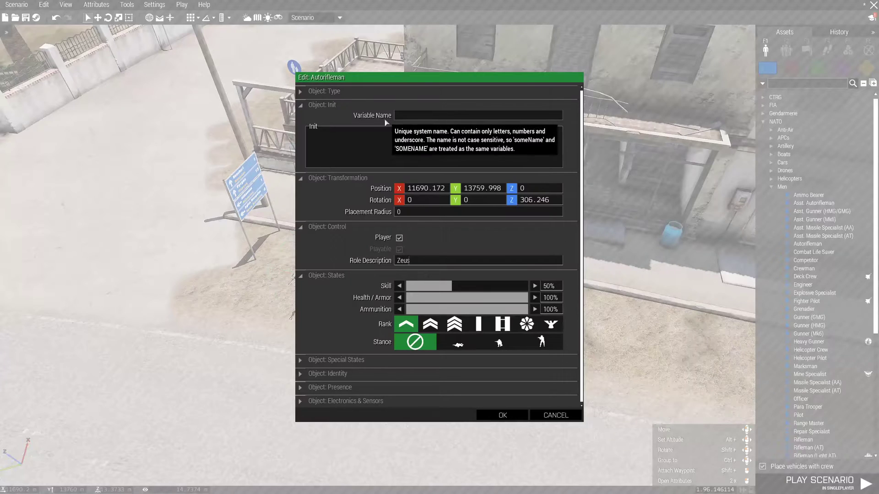
{"action": "type", "text": "KillSmith"}
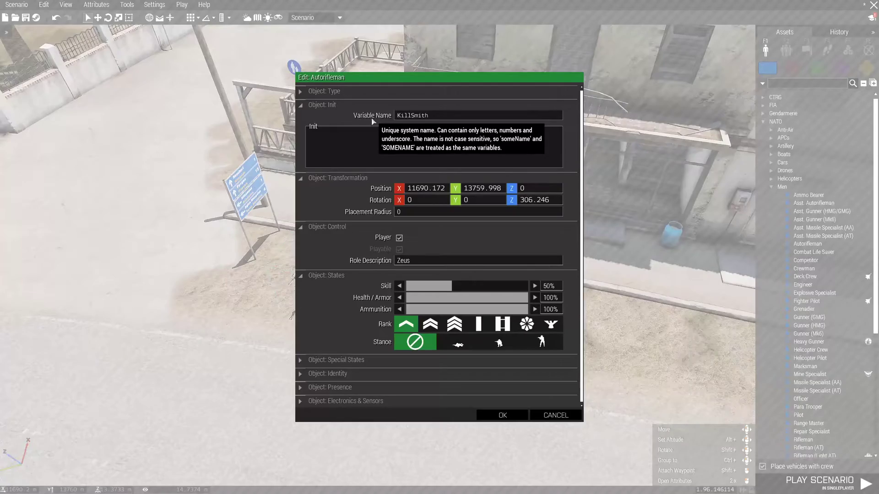
{"action": "left_click", "coordinate": [501, 415]}
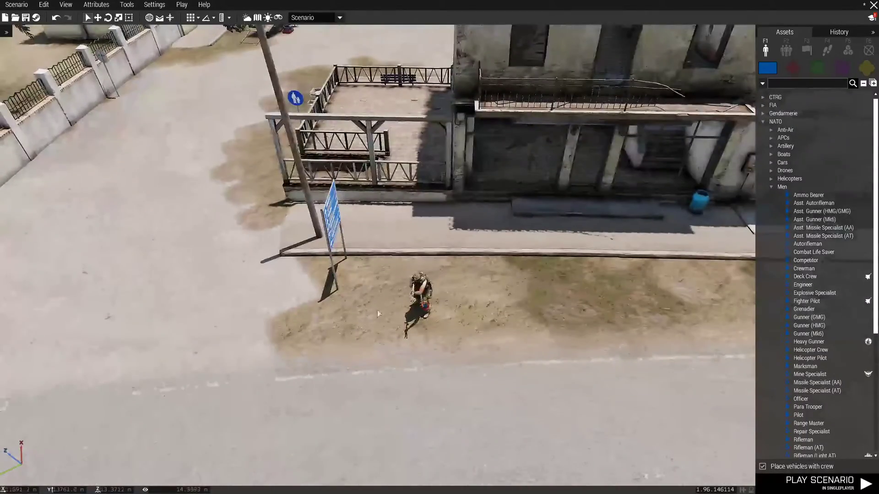
{"action": "mouse_move", "coordinate": [803, 268]}
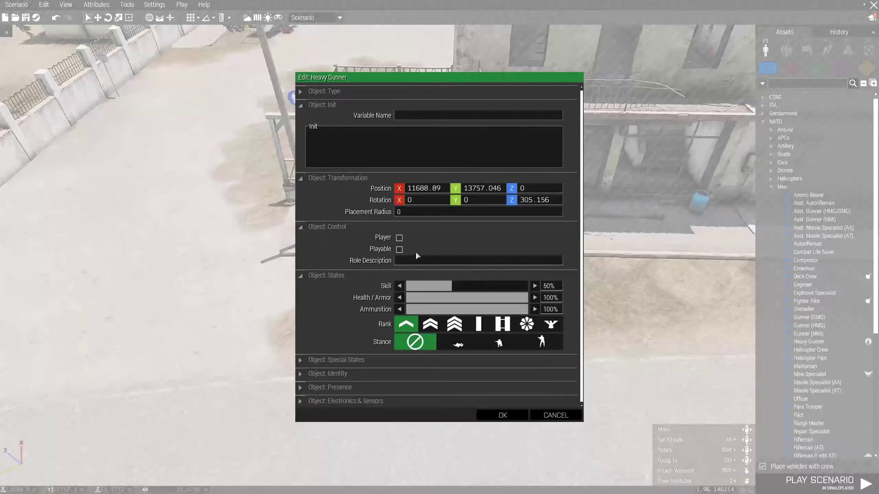
Step: Add a Heavy Gunner and a Playable Helicopter Pilot beside the player unit
{"action": "left_click", "coordinate": [501, 416]}
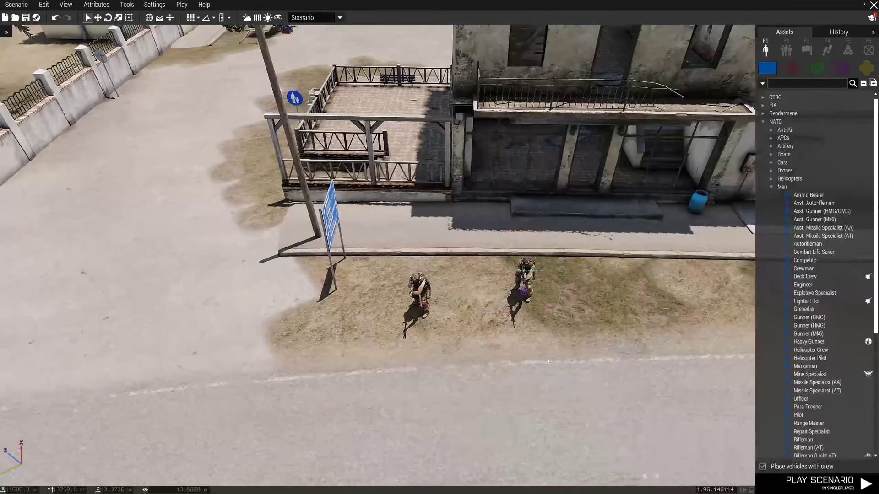
{"action": "right_click", "coordinate": [809, 358]}
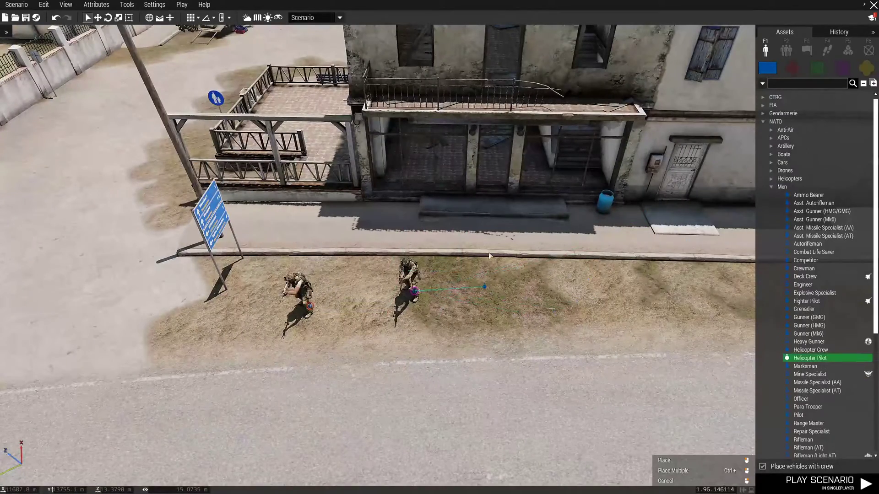
{"action": "left_click", "coordinate": [476, 272]}
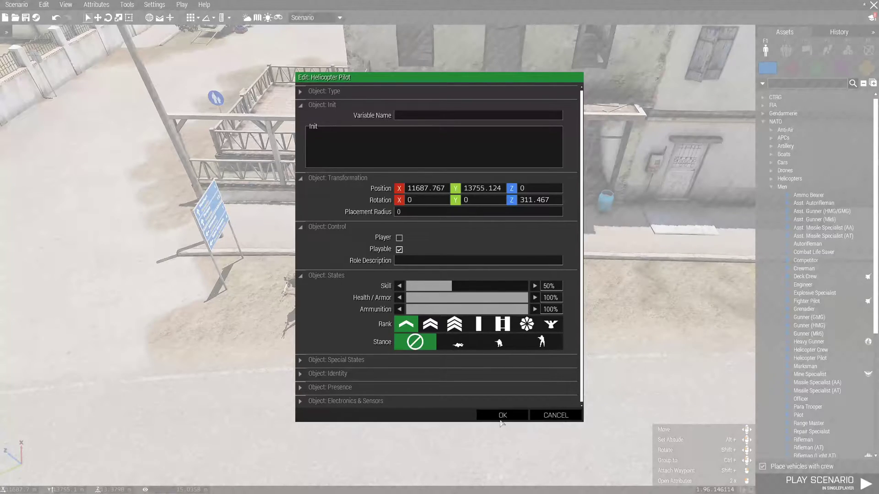
{"action": "left_click", "coordinate": [502, 416]}
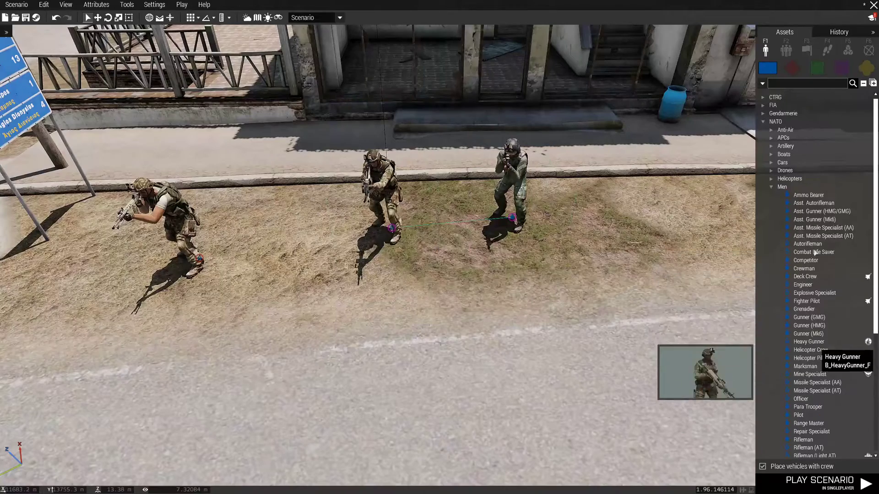
{"action": "mouse_move", "coordinate": [805, 260]}
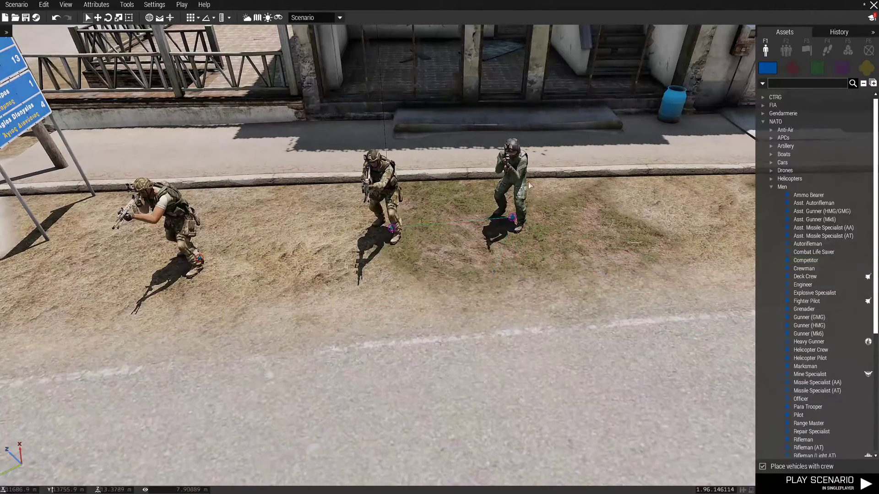
{"action": "scroll", "scroll_direction": "down", "scroll_amount": 3}
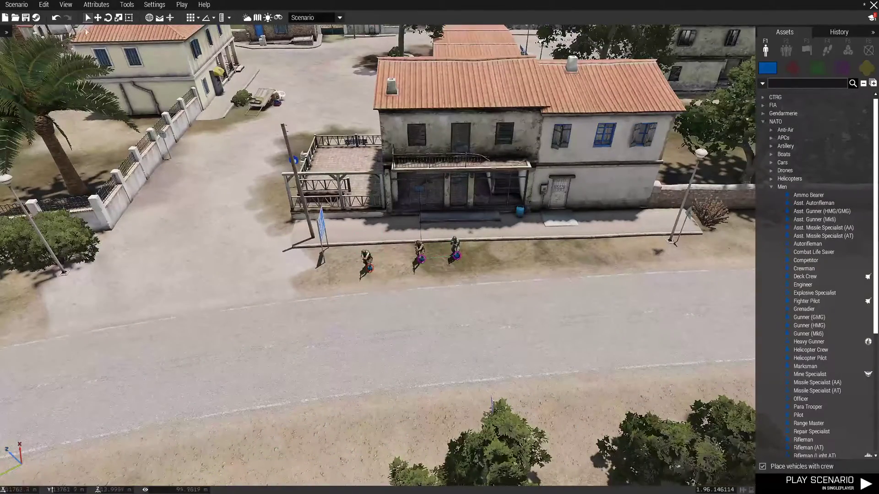
Step: Collapse the NATO units and show the Systems (F5) module list
{"action": "left_click", "coordinate": [773, 187]}
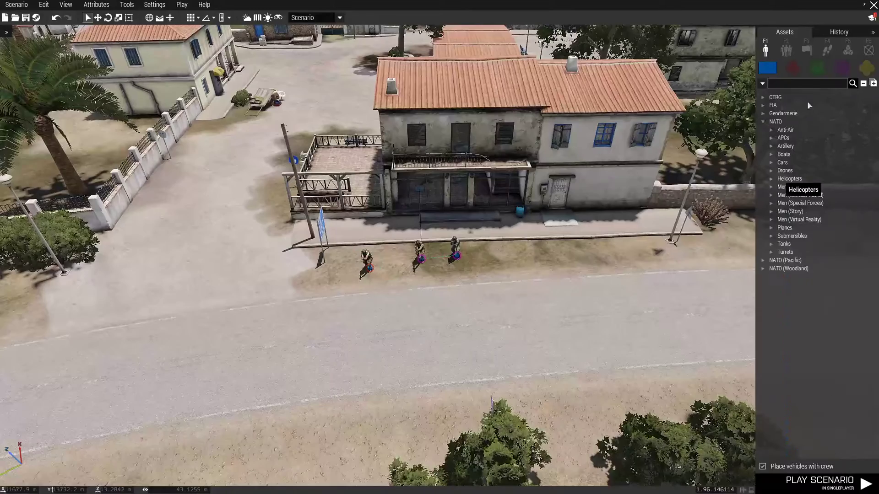
{"action": "left_click", "coordinate": [848, 49]}
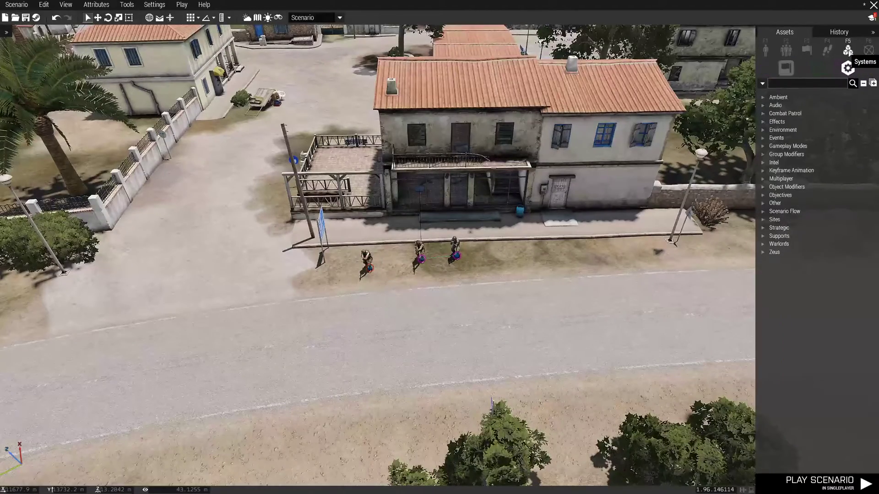
{"action": "mouse_move", "coordinate": [847, 50]}
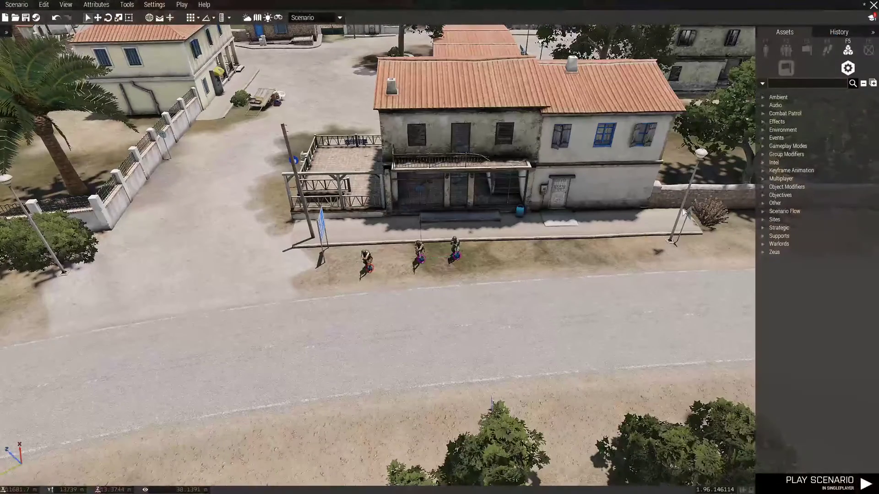
{"action": "mouse_move", "coordinate": [786, 154]}
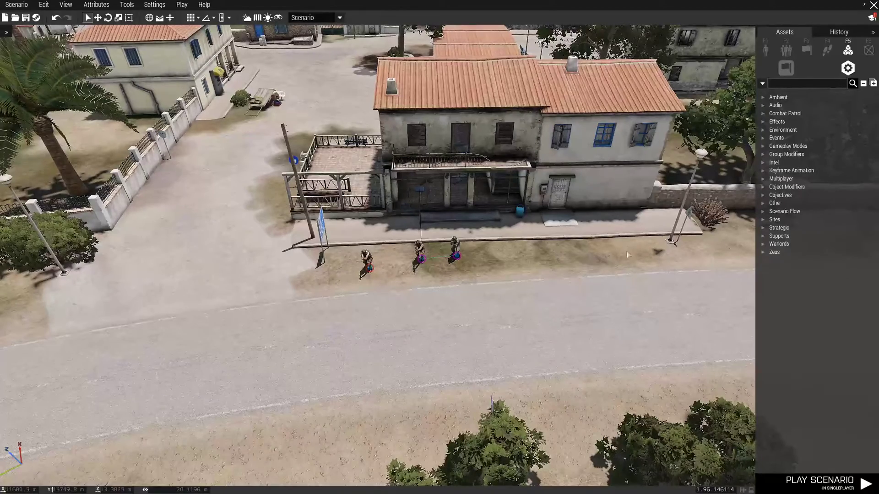
Step: Place a Zeus Game Master module with All official addons and the player unit's variable name as Owner
{"action": "left_click", "coordinate": [775, 252]}
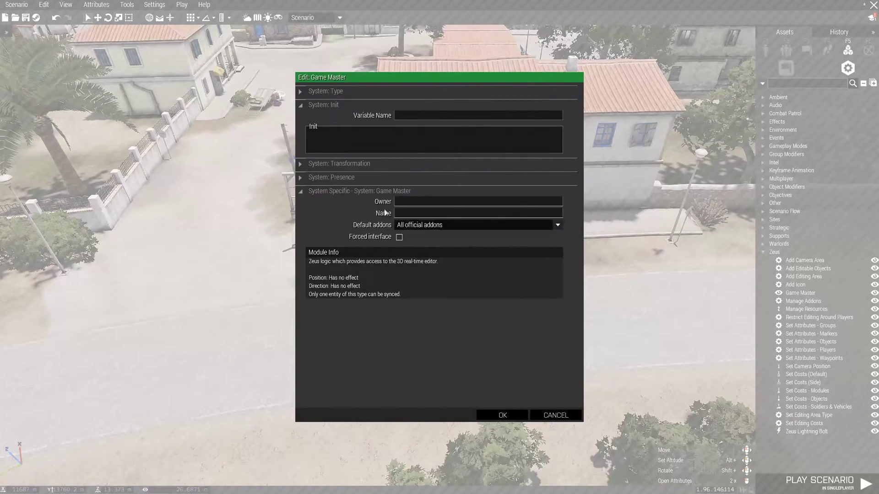
{"action": "mouse_move", "coordinate": [383, 202]}
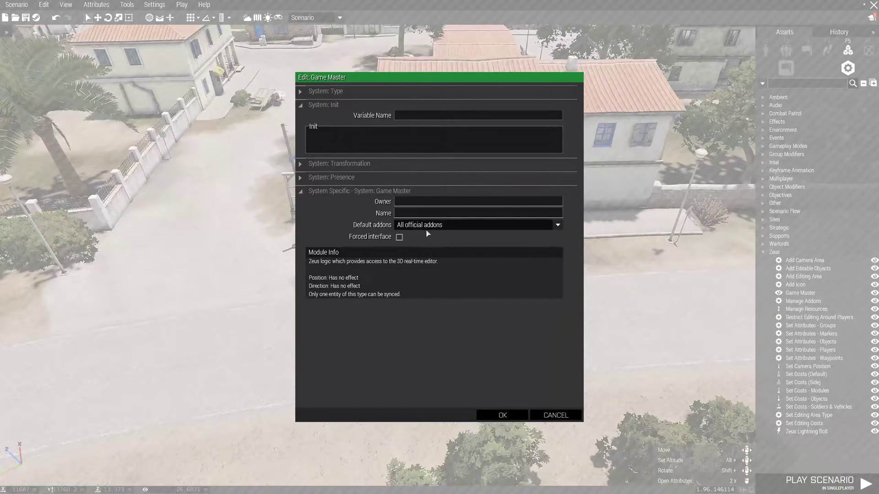
{"action": "left_click", "coordinate": [557, 225]}
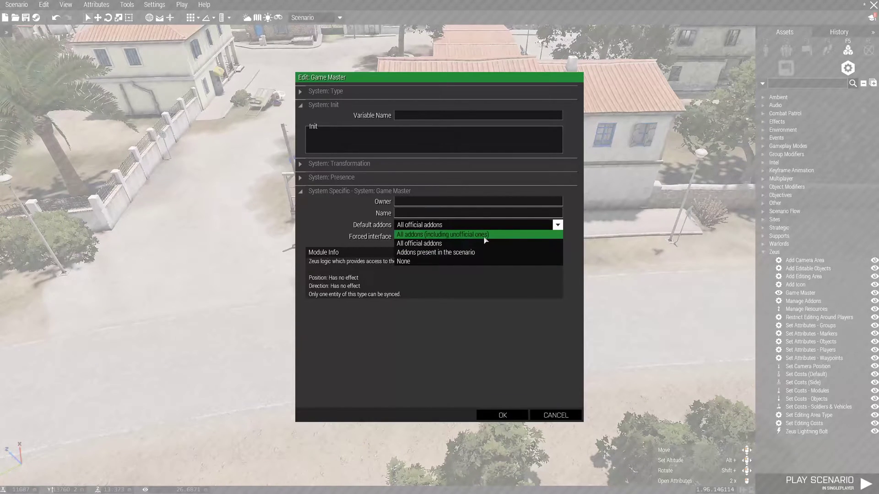
{"action": "mouse_move", "coordinate": [460, 237]}
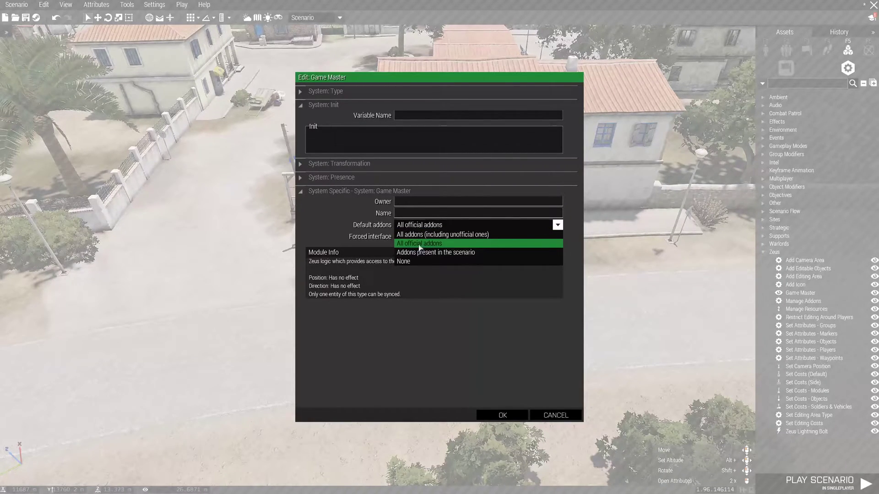
{"action": "left_click", "coordinate": [501, 416]}
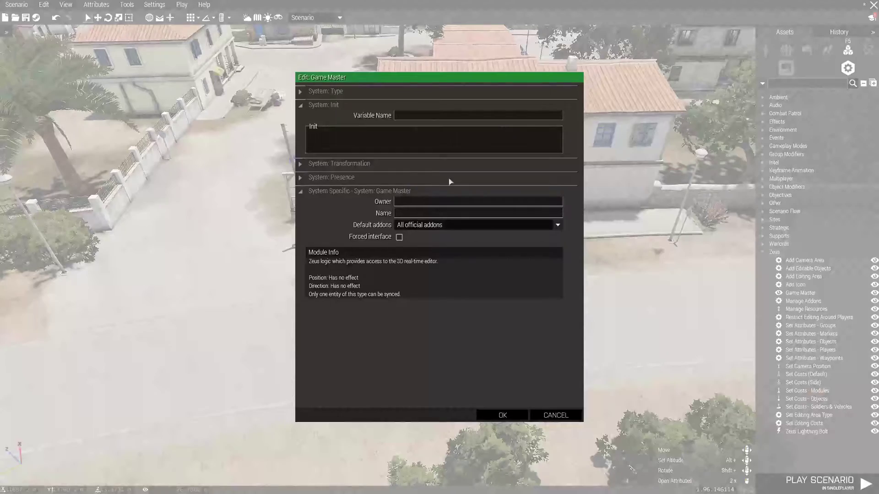
{"action": "mouse_move", "coordinate": [383, 204]}
{"action": "type", "text": "KSmith"}
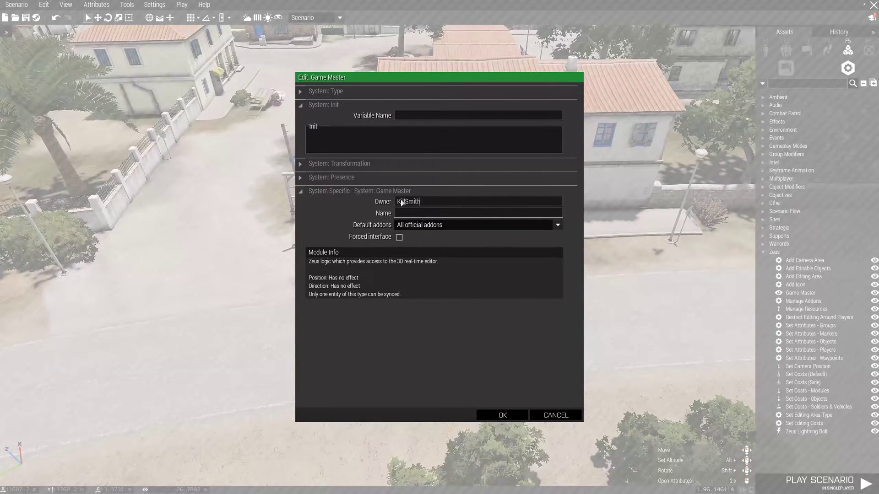
{"action": "left_click", "coordinate": [502, 416]}
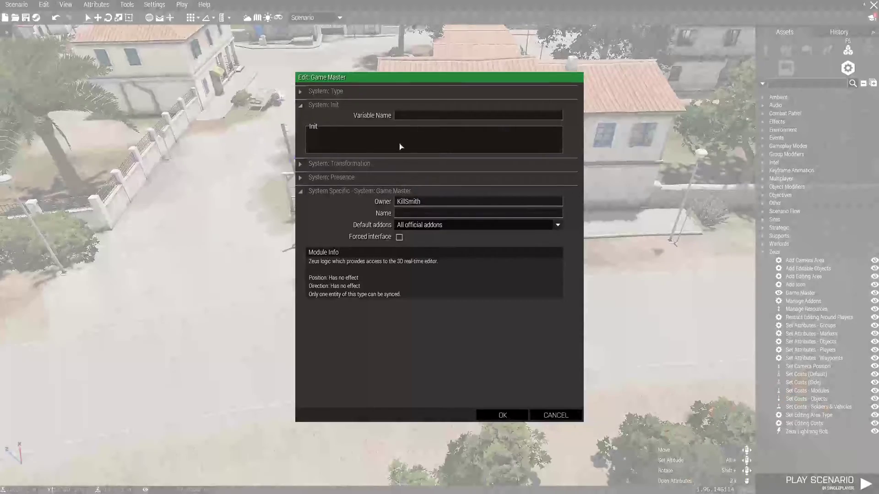
{"action": "left_click", "coordinate": [501, 416]}
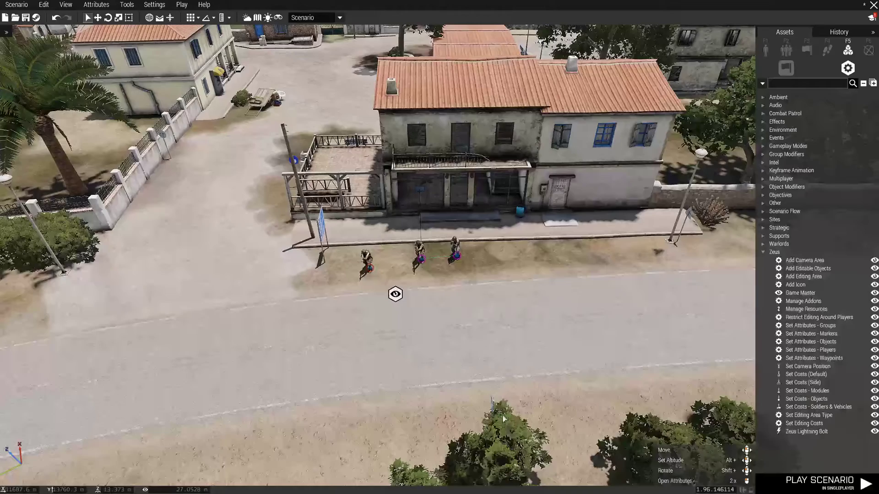
{"action": "mouse_move", "coordinate": [394, 295]}
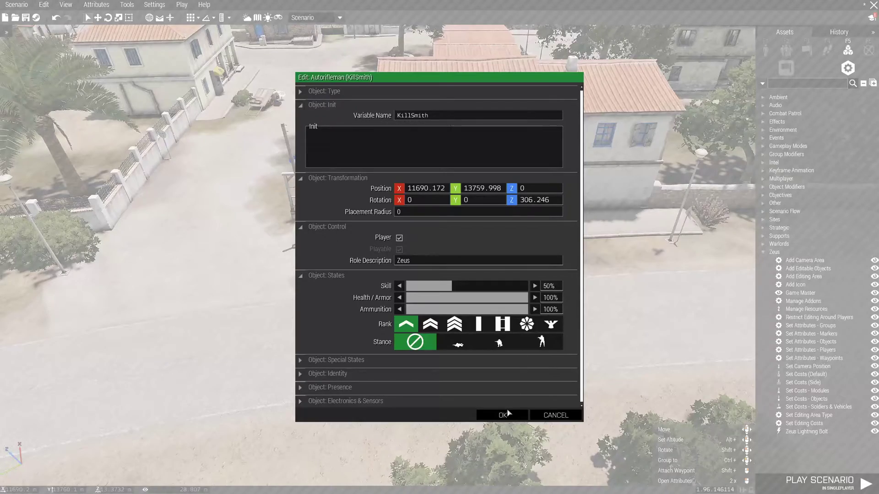
Step: Confirm the autorifleman's Player flag and 'Zeus' role, then collapse the Zeus module category
{"action": "left_click", "coordinate": [501, 414]}
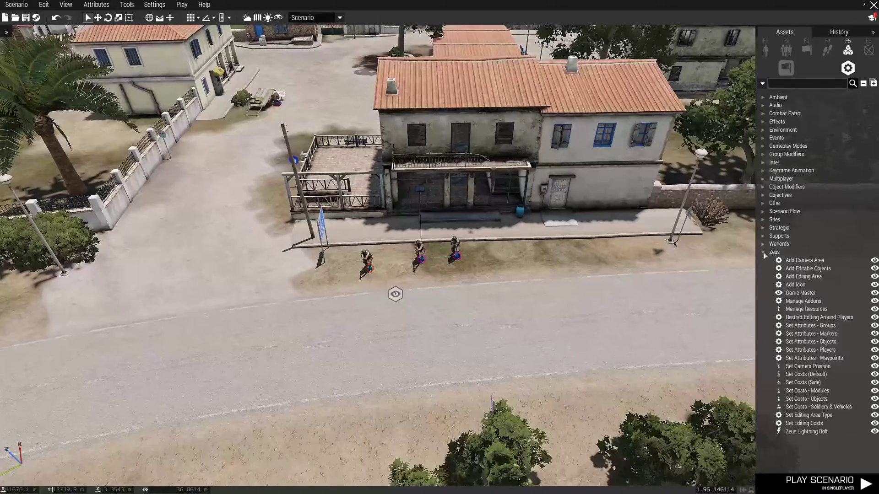
{"action": "left_click", "coordinate": [764, 255]}
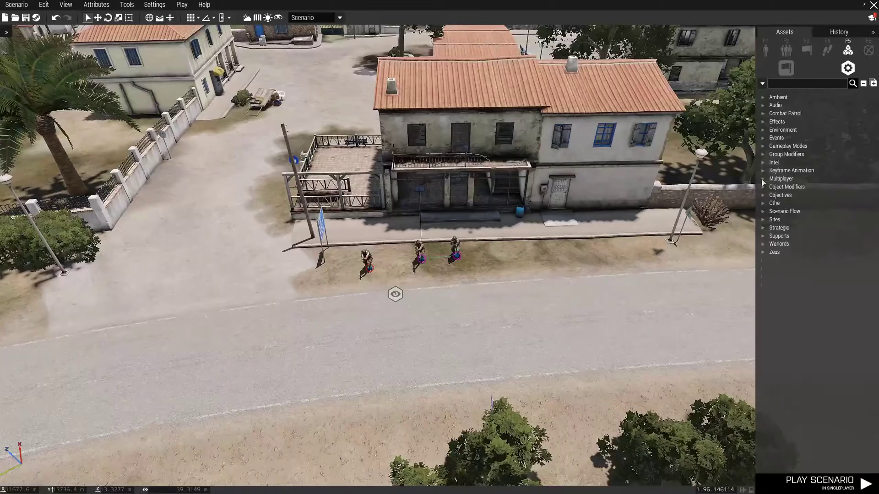
Step: Place a Multiplayer Respawn Position for BLUFOR named 'Home Base' beside the soldiers
{"action": "left_click", "coordinate": [763, 178]}
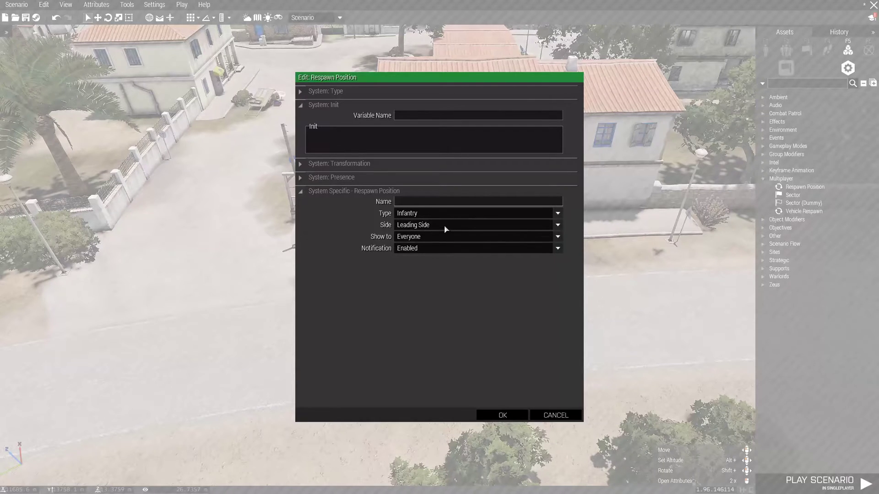
{"action": "left_click", "coordinate": [556, 225]}
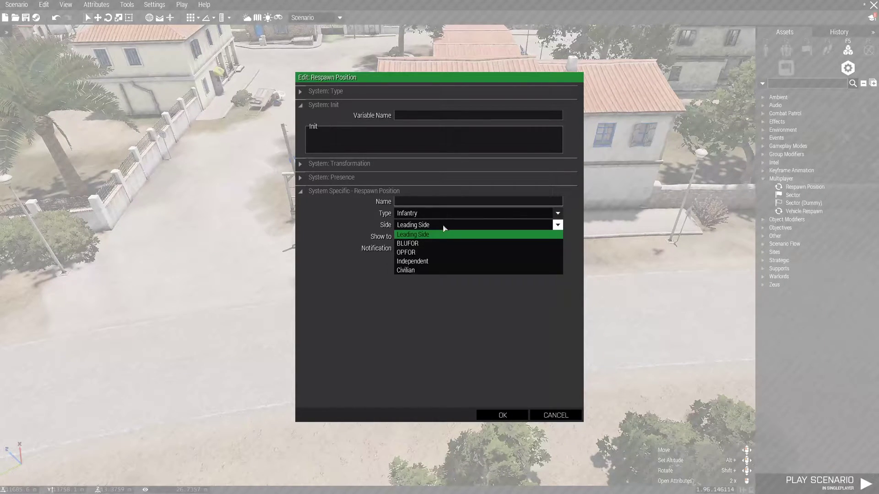
{"action": "left_click", "coordinate": [406, 243]}
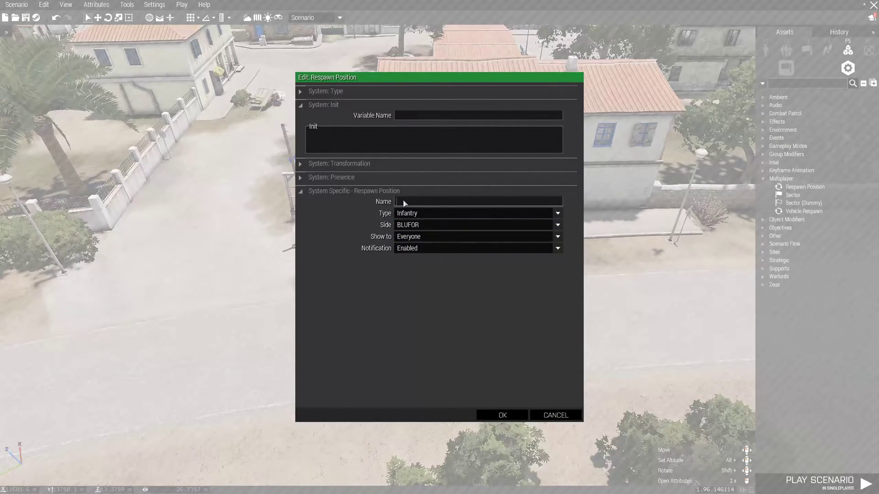
{"action": "type", "text": "Home Base"}
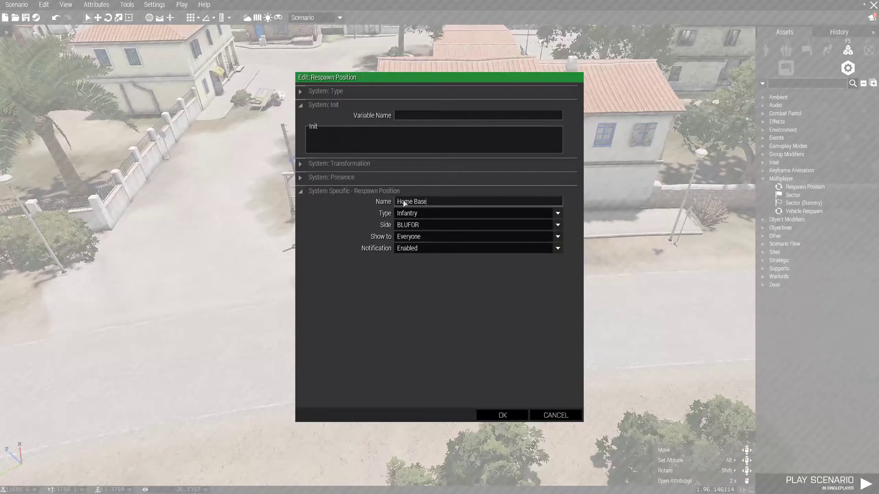
{"action": "left_click", "coordinate": [501, 416]}
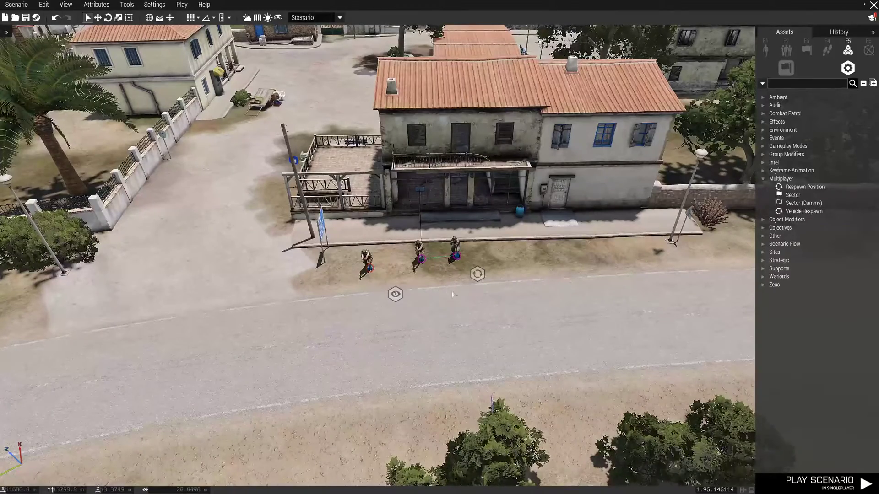
{"action": "mouse_move", "coordinate": [477, 274]}
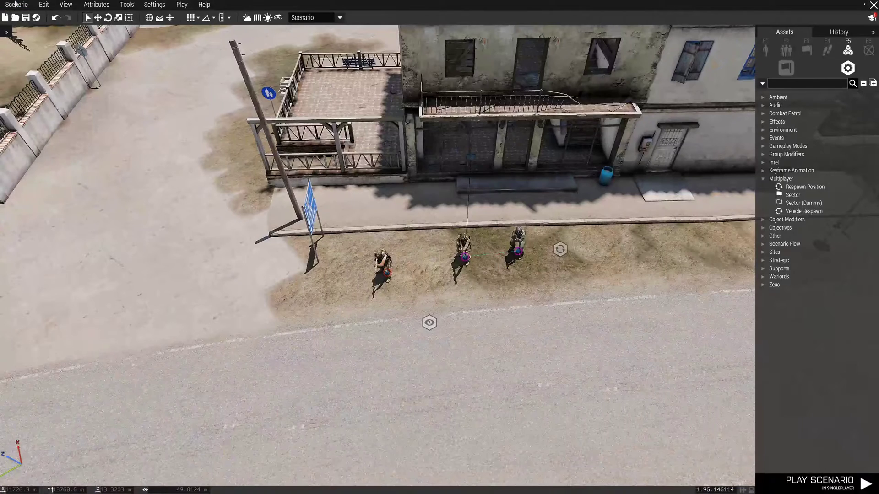
Step: Save the scenario under MPMissions as 'Vanilla Altis Zeus Test'
{"action": "left_click", "coordinate": [15, 5]}
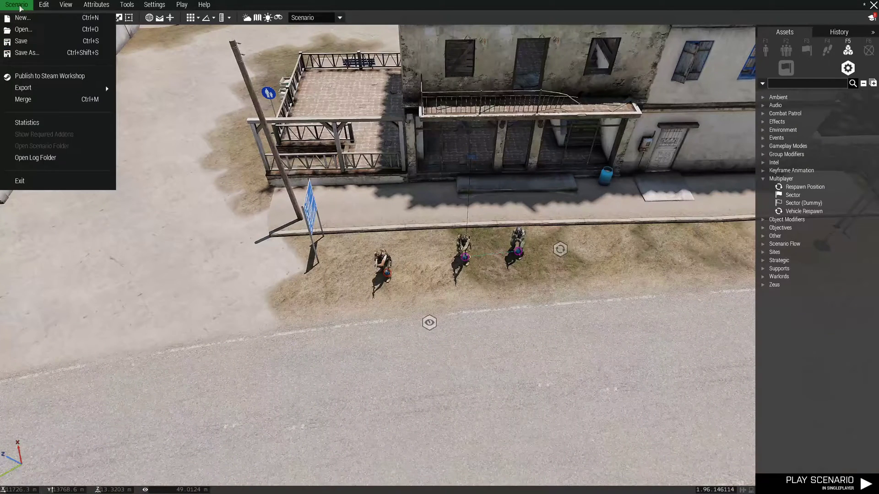
{"action": "left_click", "coordinate": [27, 52]}
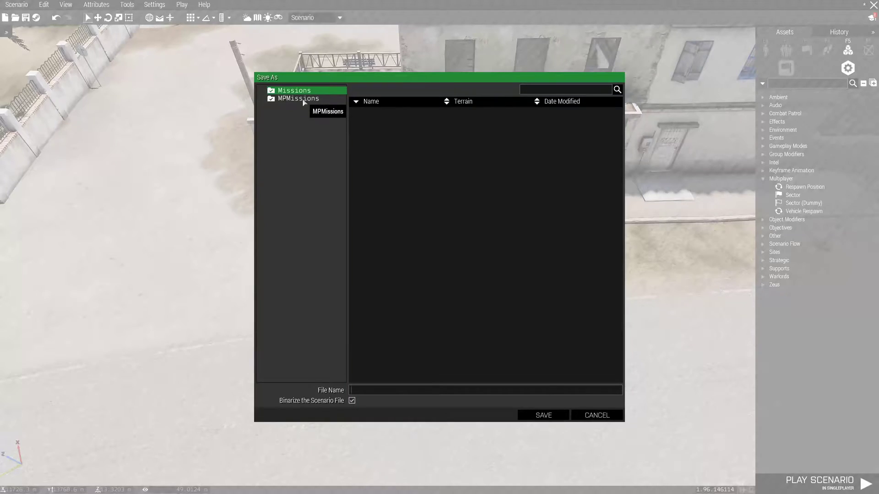
{"action": "left_click", "coordinate": [297, 98]}
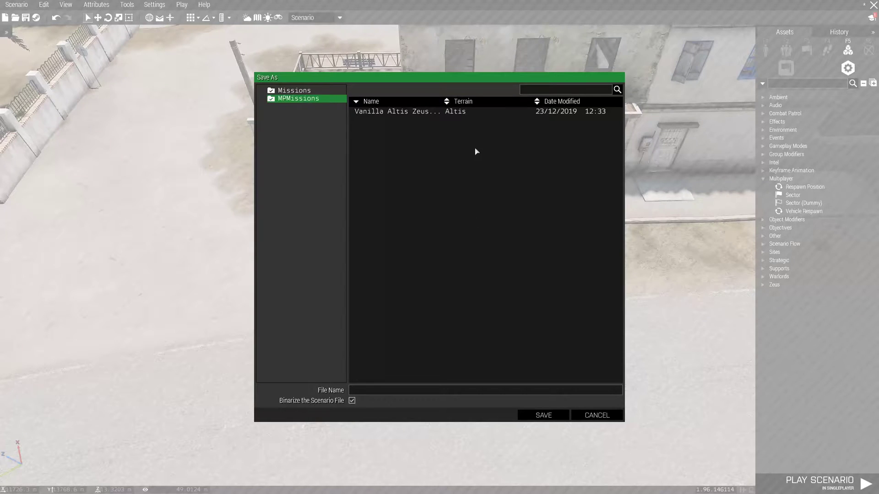
{"action": "mouse_move", "coordinate": [384, 112]}
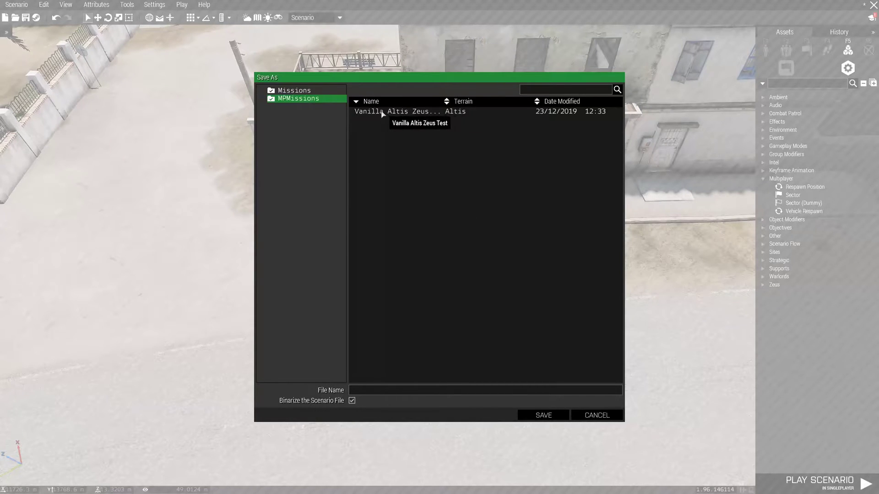
{"action": "left_click", "coordinate": [404, 111]}
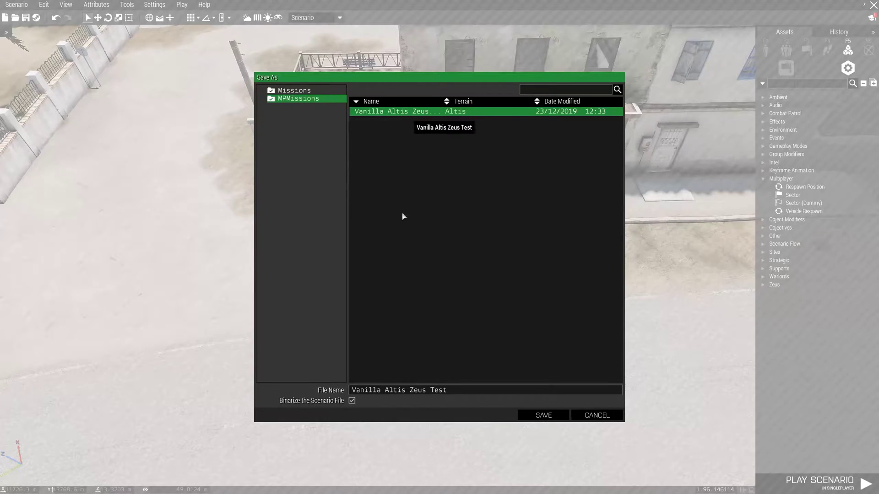
{"action": "left_click", "coordinate": [542, 416]}
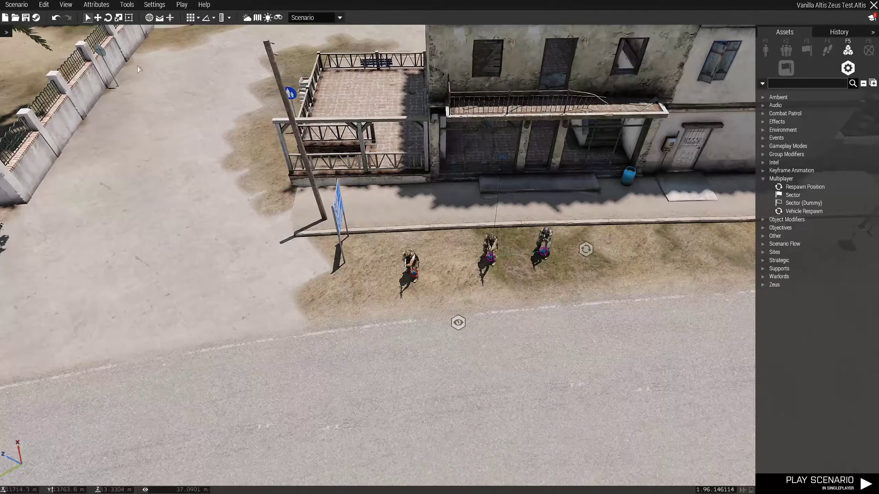
Step: In Multiplayer attributes set Game Type to Zeus and Summary to 'Zeus Testing'
{"action": "left_click", "coordinate": [96, 4]}
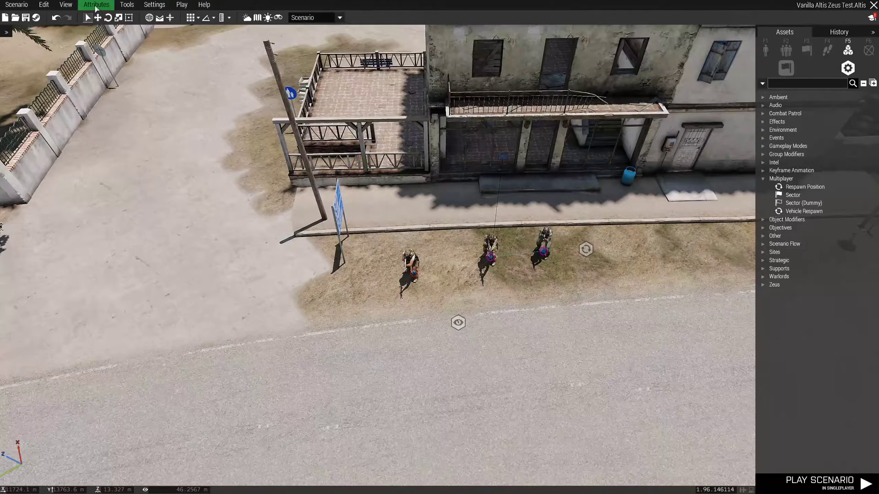
{"action": "left_click", "coordinate": [95, 4]}
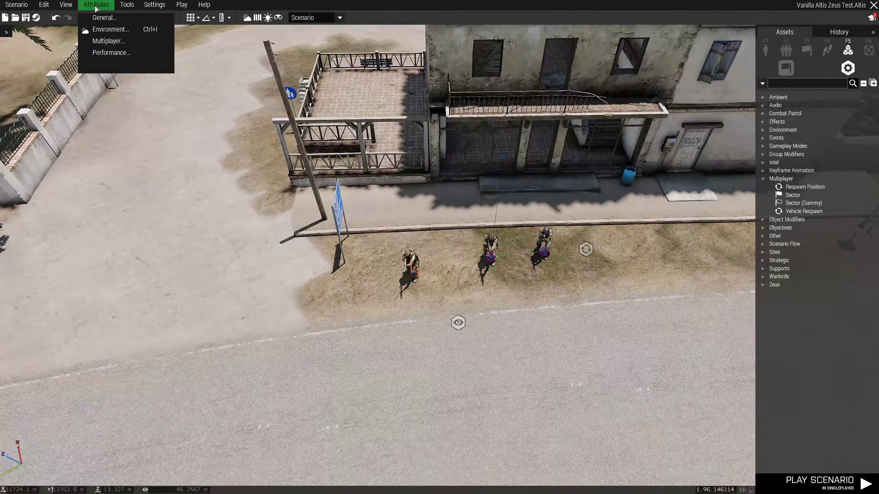
{"action": "mouse_move", "coordinate": [108, 41]}
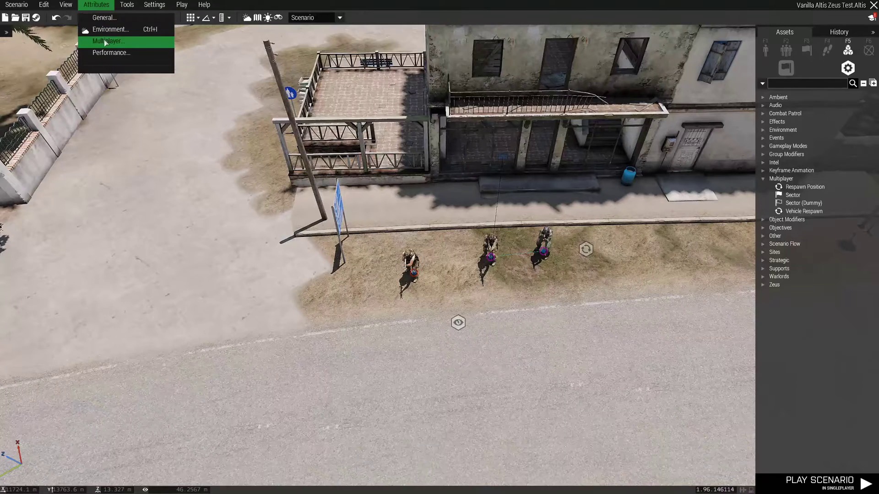
{"action": "left_click", "coordinate": [108, 41]}
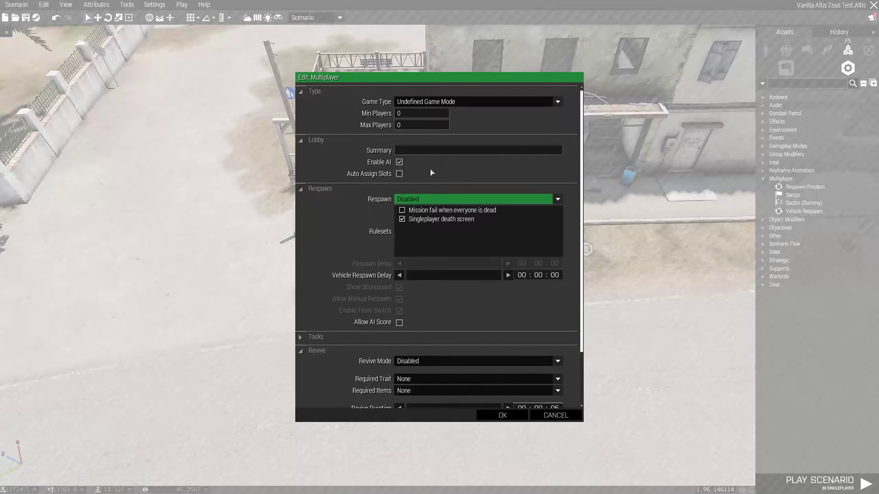
{"action": "mouse_move", "coordinate": [409, 149]}
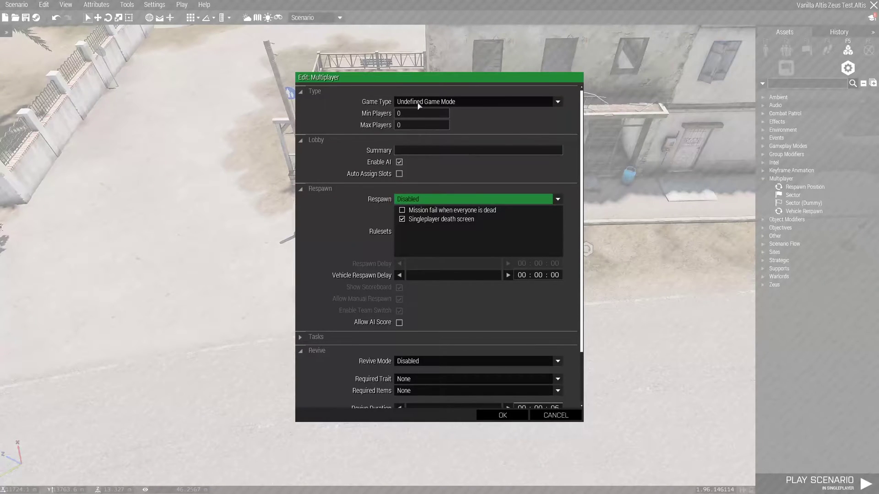
{"action": "left_click", "coordinate": [556, 102]}
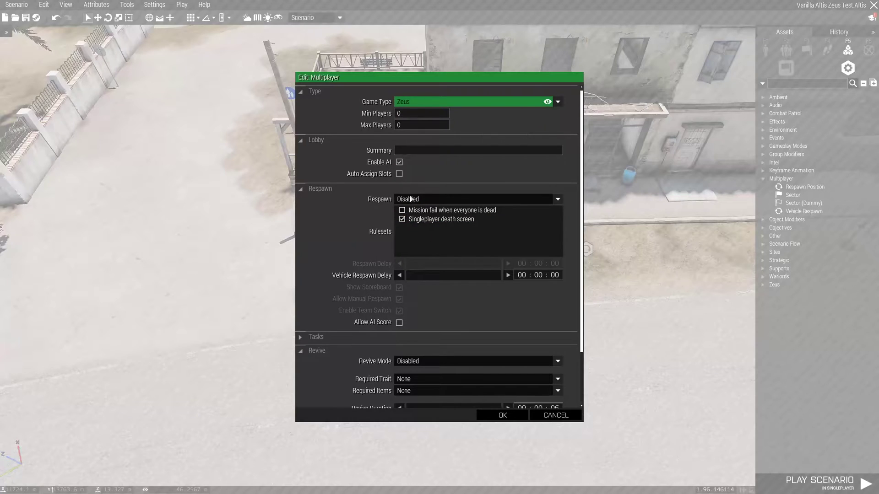
{"action": "mouse_move", "coordinate": [348, 101]}
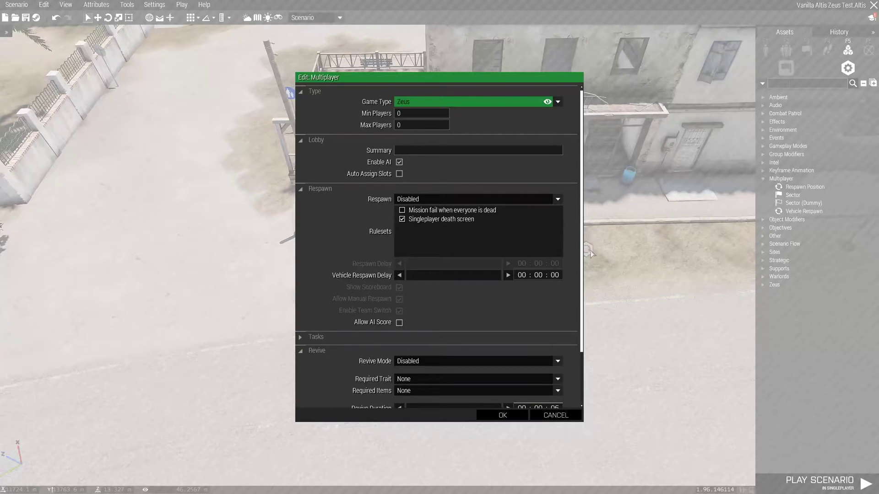
{"action": "mouse_move", "coordinate": [557, 52]}
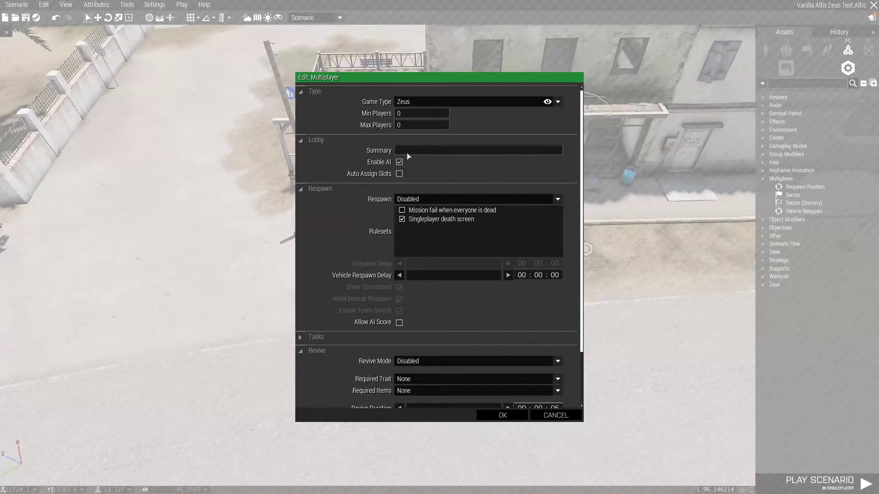
{"action": "type", "text": "Zeus Testing"}
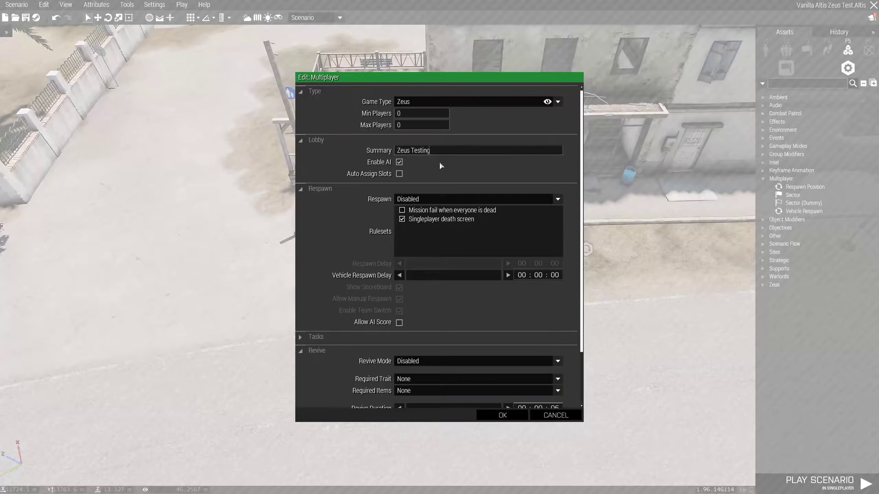
{"action": "mouse_move", "coordinate": [419, 203]}
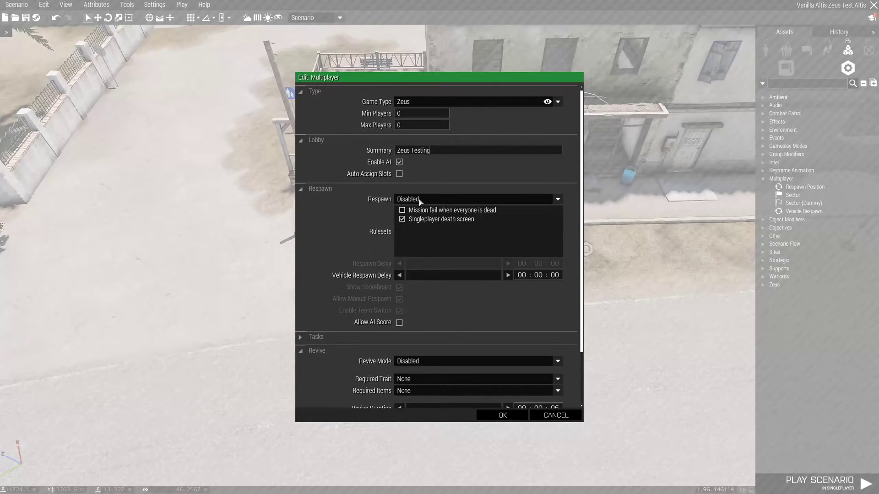
{"action": "mouse_move", "coordinate": [427, 202]}
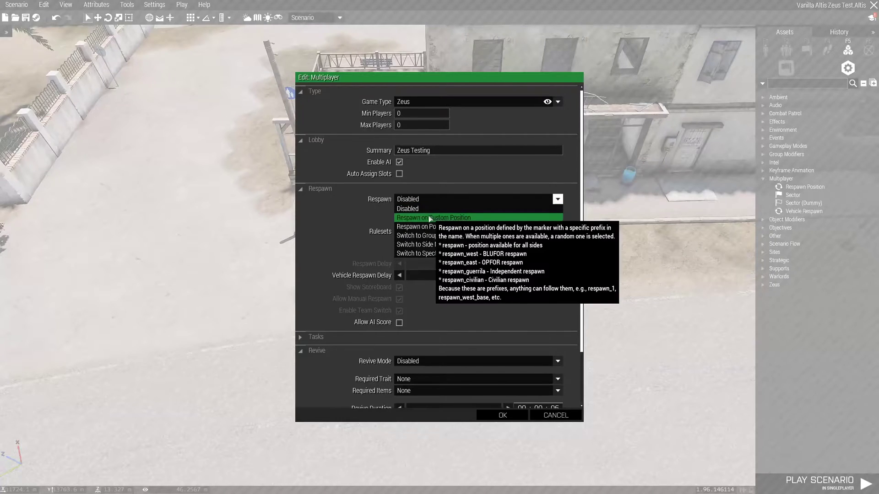
Step: Respawn on Custom Position with Select respawn loadout and position rulesets and a 4-second delay
{"action": "left_click", "coordinate": [433, 218]}
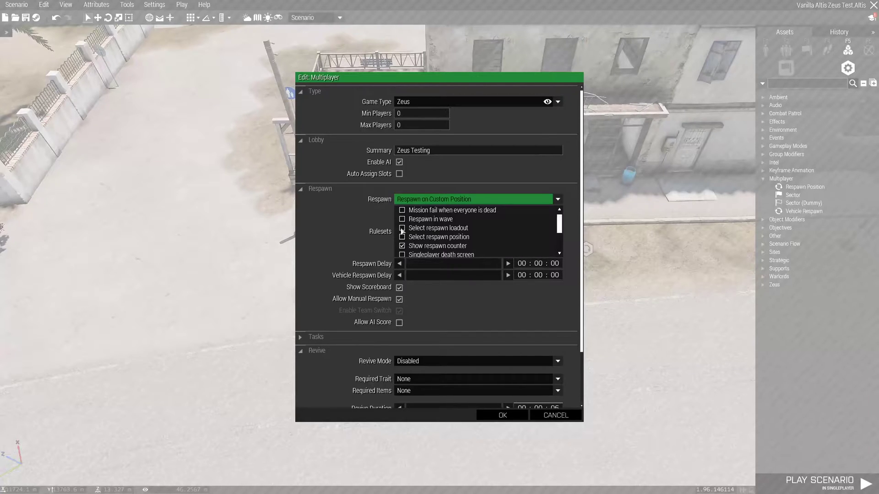
{"action": "left_click", "coordinate": [402, 236]}
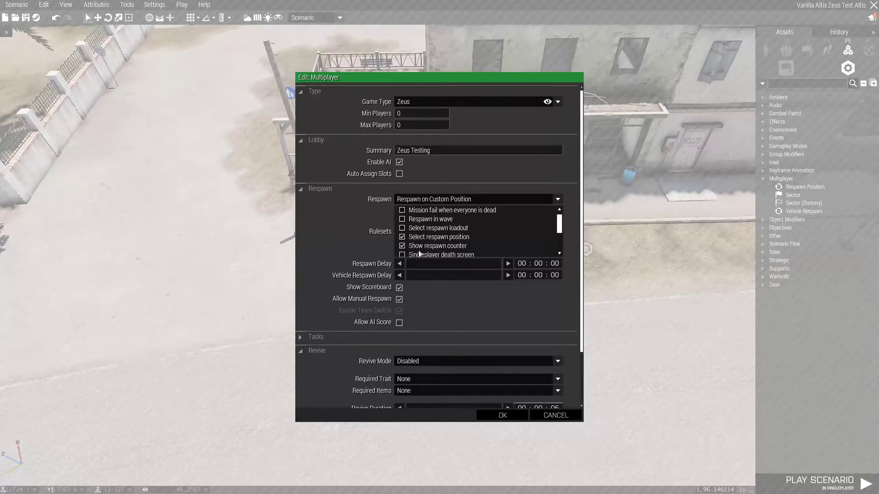
{"action": "left_click", "coordinate": [402, 228]}
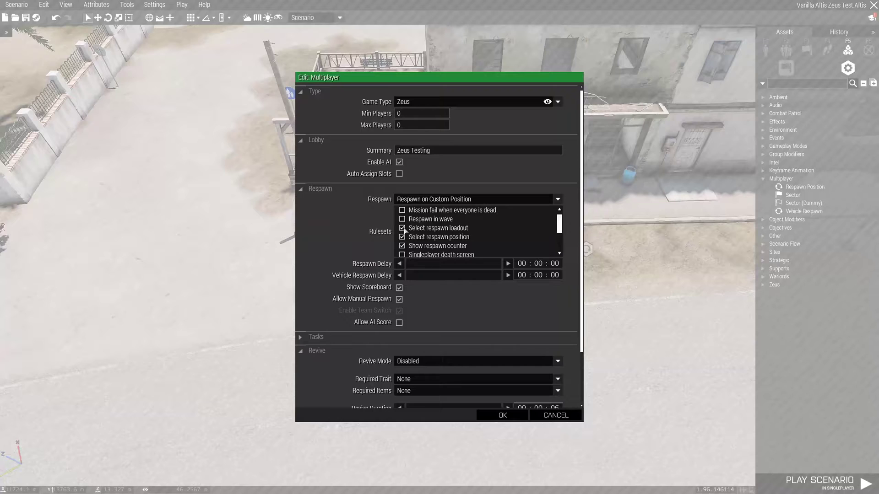
{"action": "left_click", "coordinate": [401, 228]}
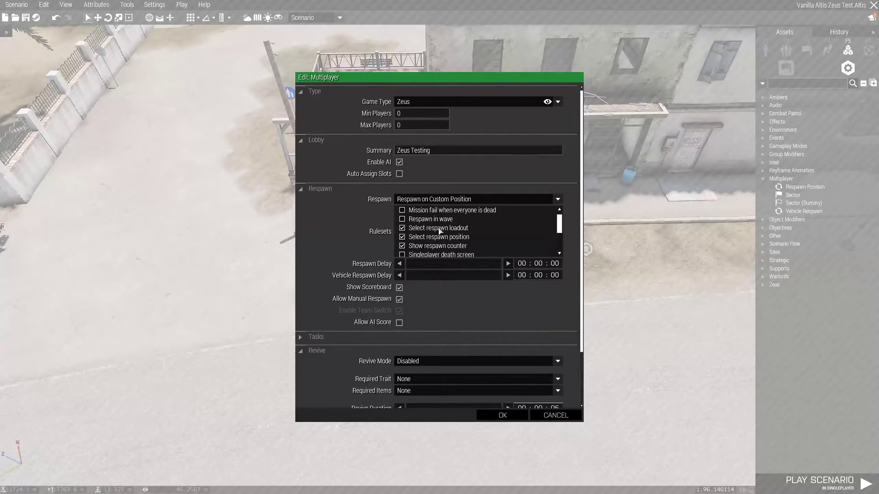
{"action": "mouse_move", "coordinate": [371, 264]}
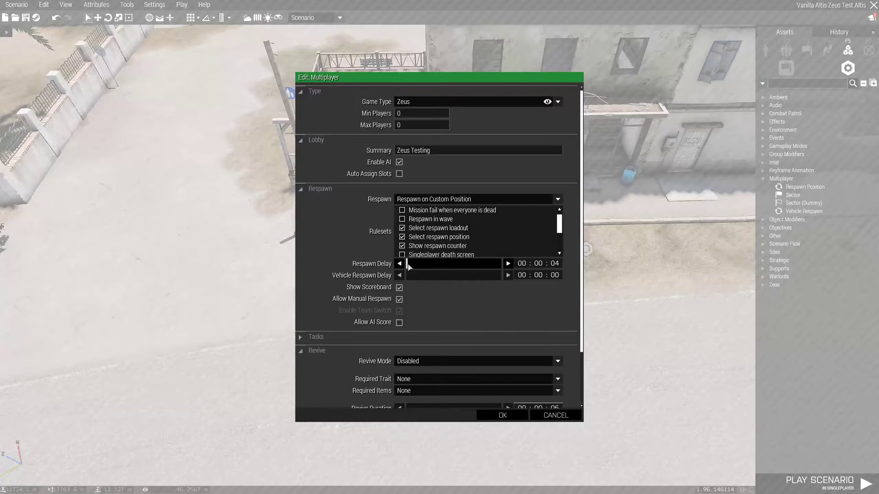
{"action": "mouse_move", "coordinate": [399, 280]}
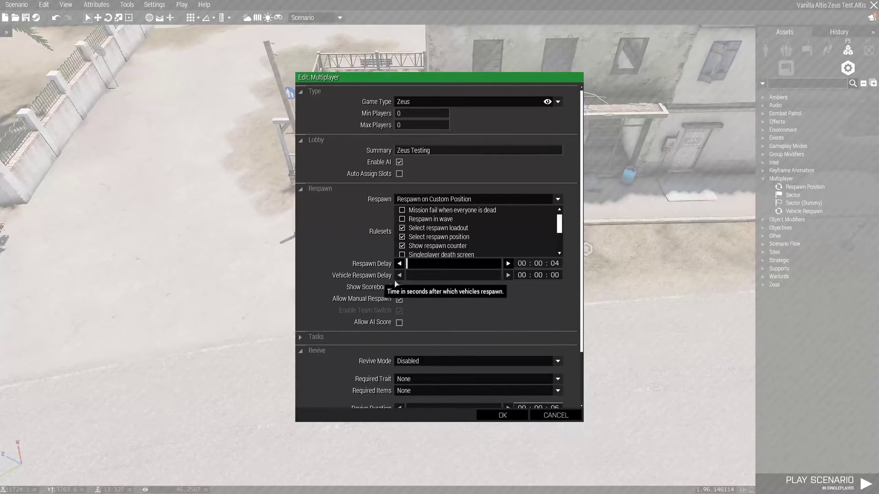
{"action": "mouse_move", "coordinate": [370, 266]}
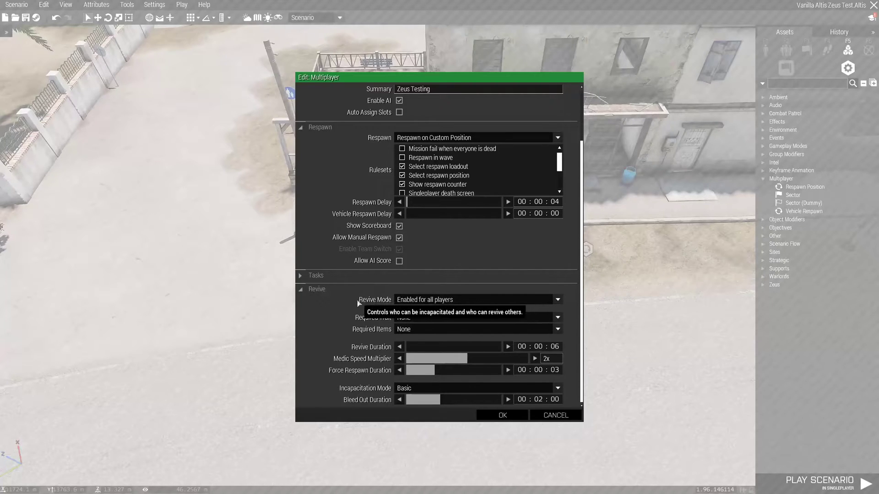
{"action": "mouse_move", "coordinate": [431, 309]}
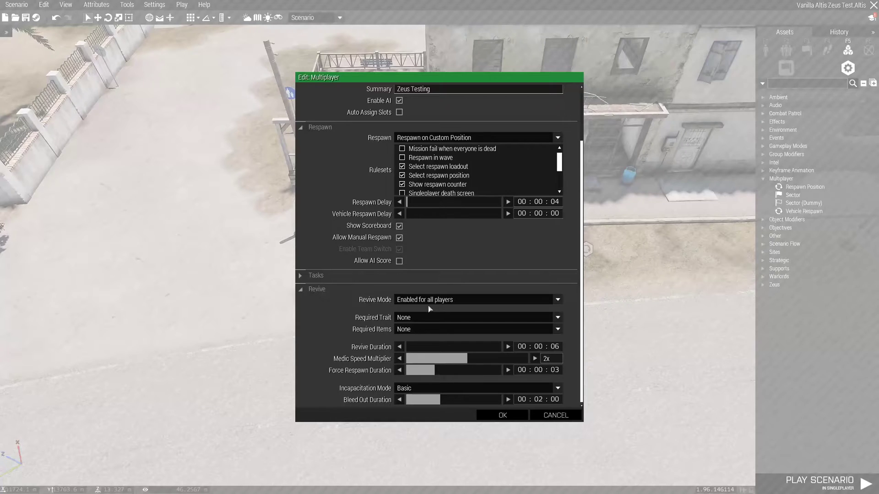
Step: Enable revive for all players requiring a First Aid Kit or Medikit
{"action": "left_click", "coordinate": [556, 300]}
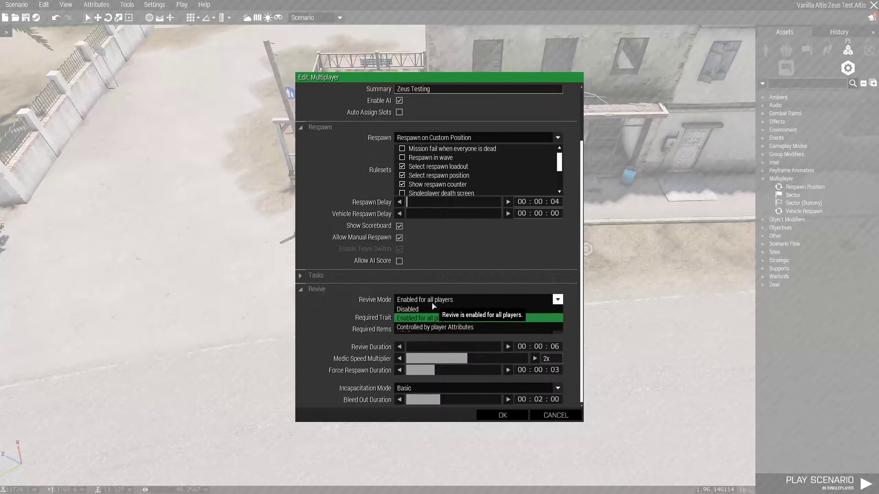
{"action": "mouse_move", "coordinate": [434, 327]}
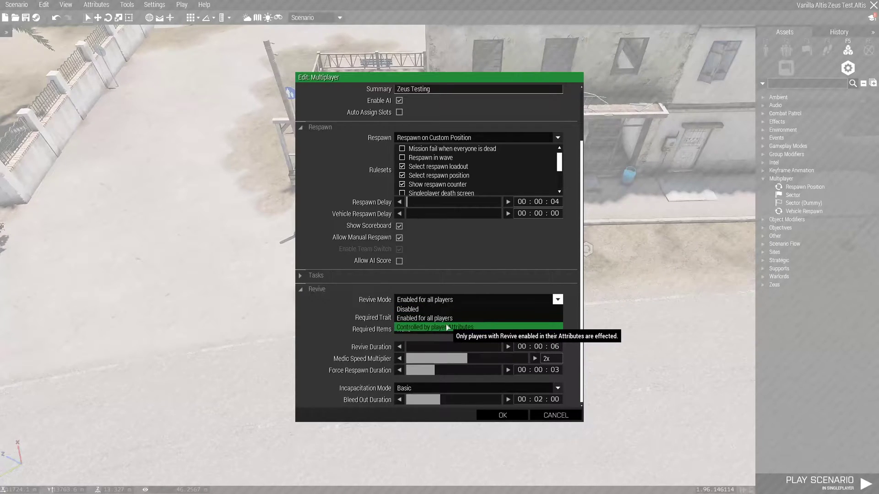
{"action": "left_click", "coordinate": [439, 327]}
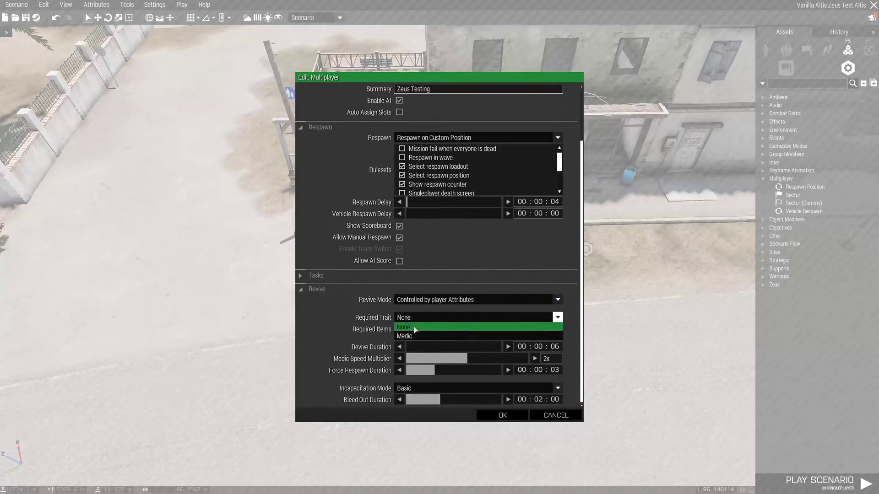
{"action": "left_click", "coordinate": [404, 335]}
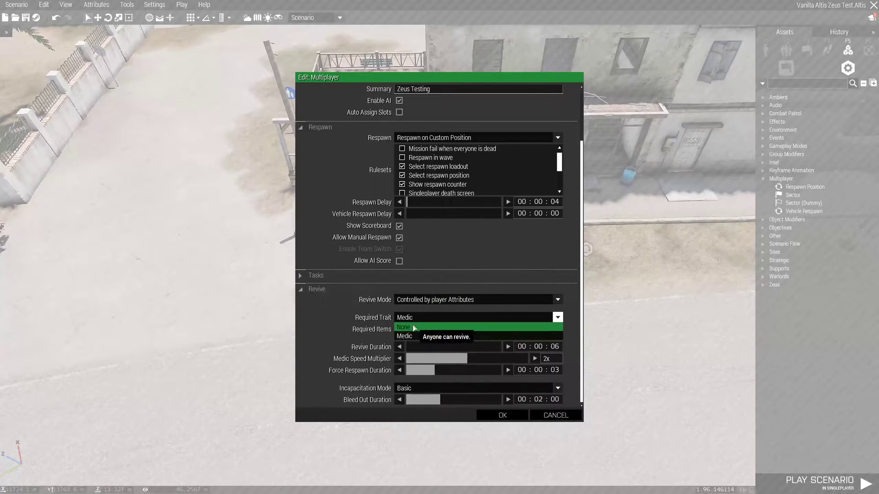
{"action": "left_click", "coordinate": [403, 327]}
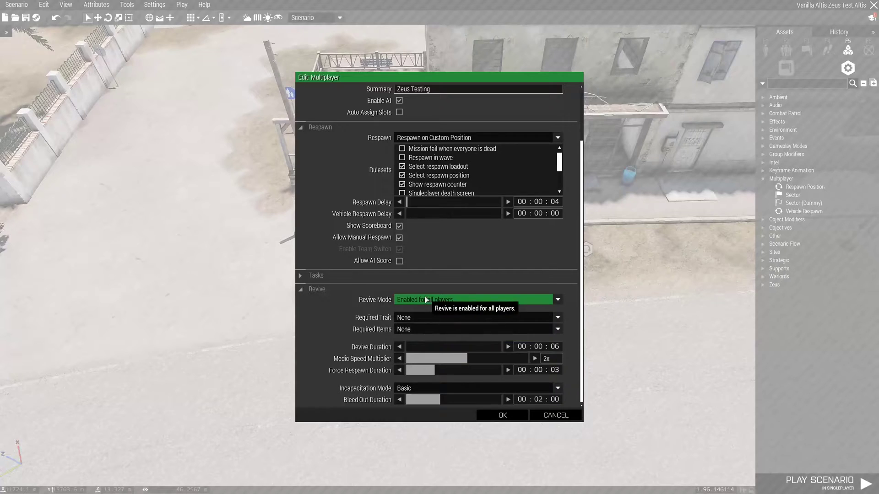
{"action": "mouse_move", "coordinate": [408, 333]}
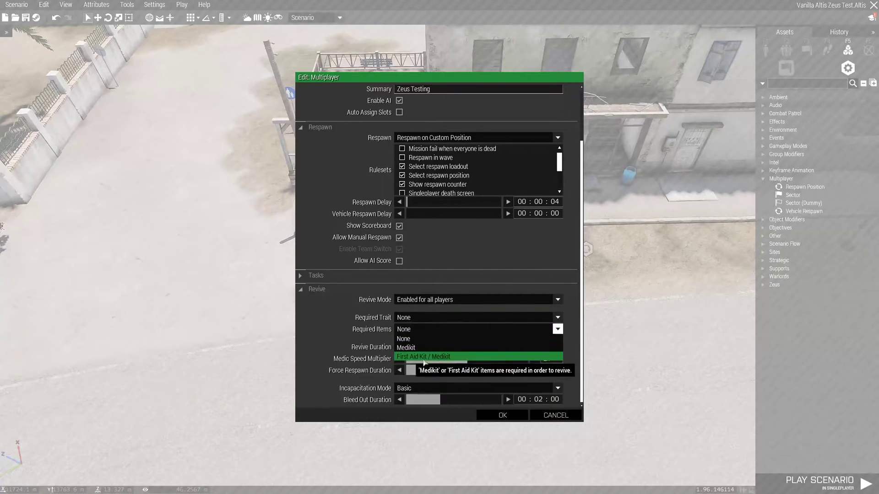
{"action": "left_click", "coordinate": [423, 356]}
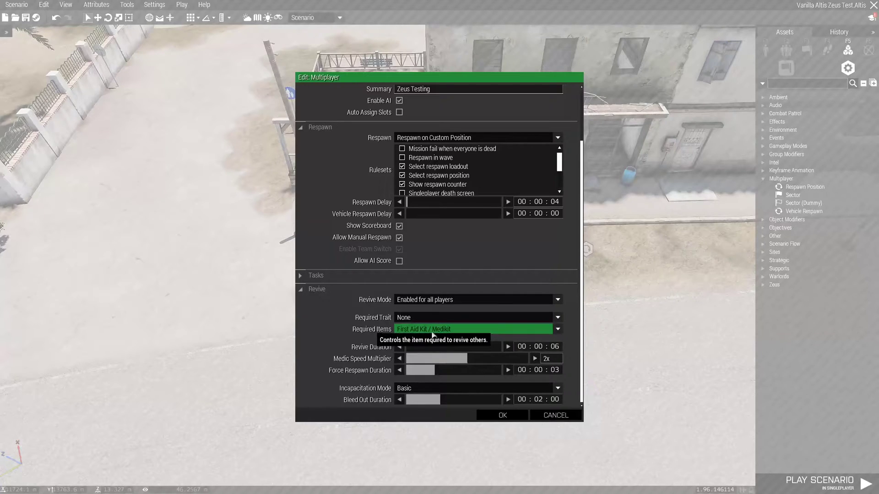
{"action": "left_click", "coordinate": [473, 328]}
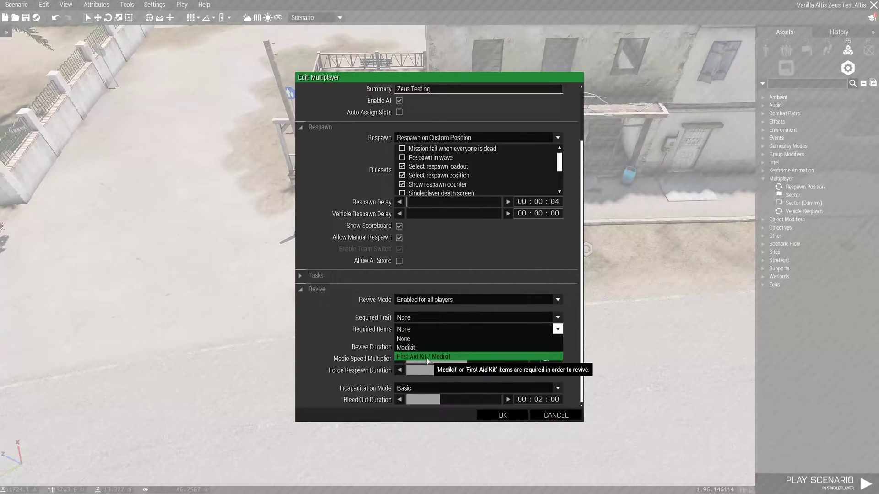
{"action": "left_click", "coordinate": [423, 357]}
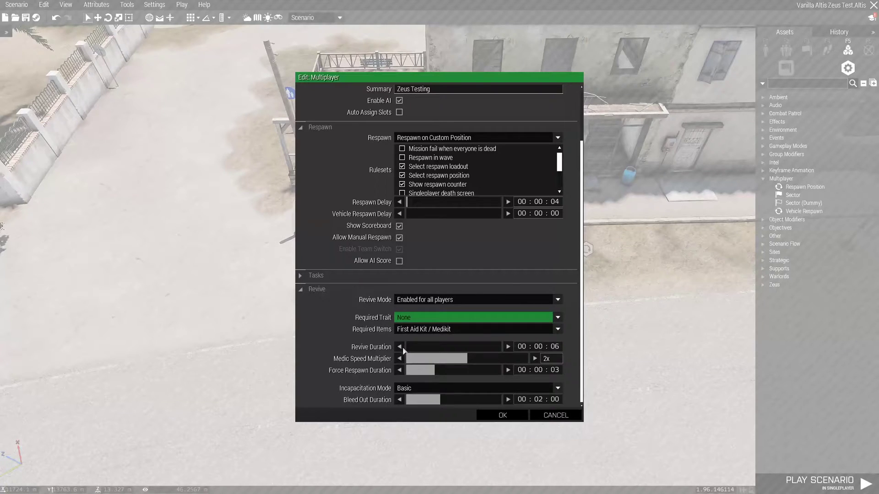
Step: Set revive duration to 10 seconds, keep medic speed at 2x, and apply the multiplayer settings
{"action": "left_click", "coordinate": [507, 347]}
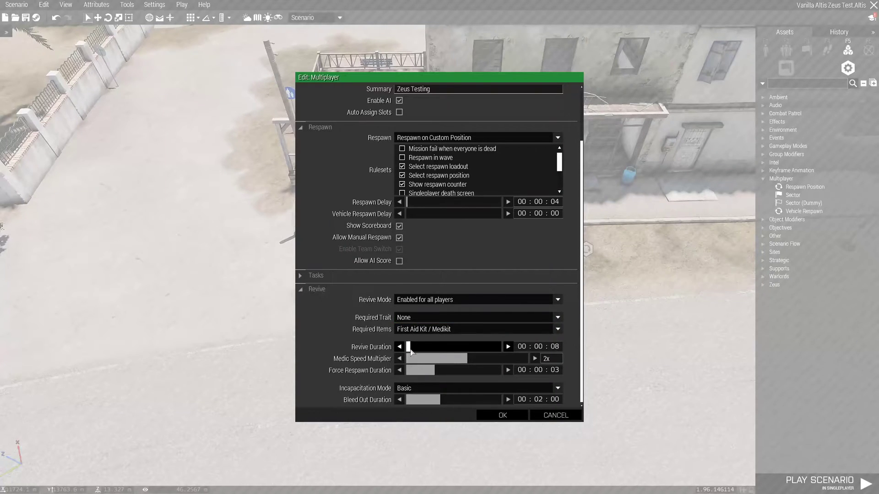
{"action": "left_click", "coordinate": [508, 346]}
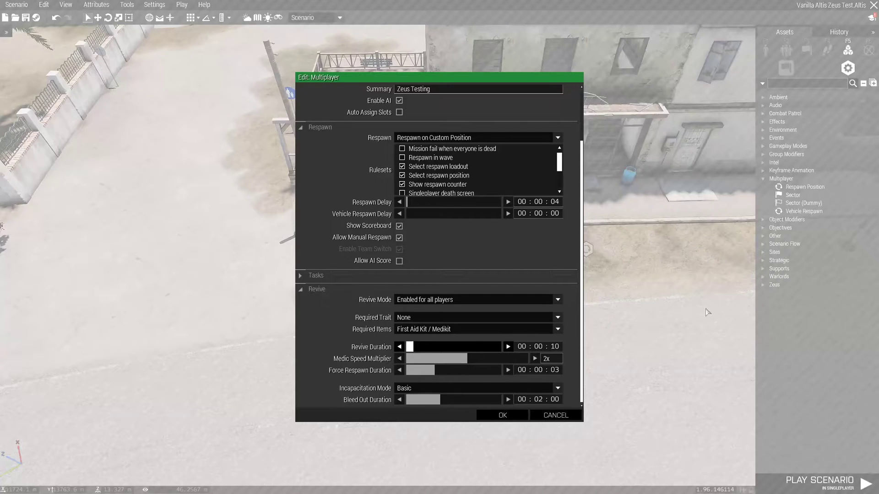
{"action": "mouse_move", "coordinate": [374, 359]}
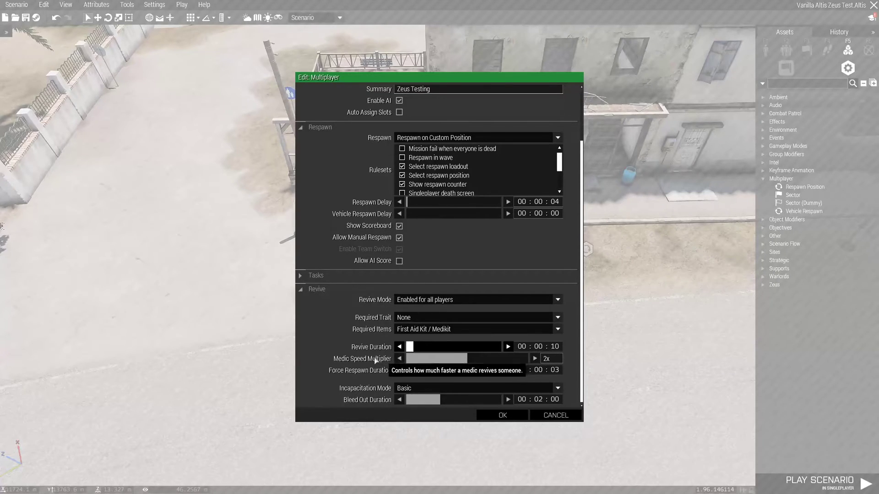
{"action": "mouse_move", "coordinate": [452, 362]}
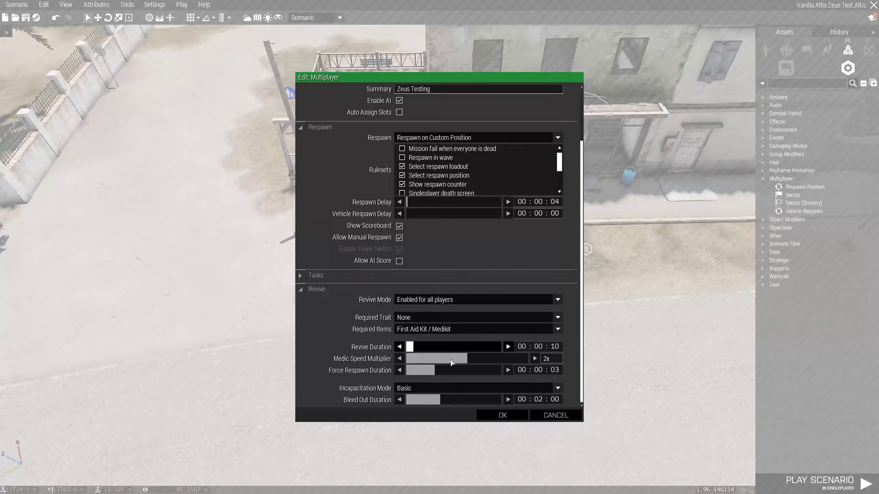
{"action": "left_click_drag", "start_coordinate": [453, 358], "coordinate": [425, 358]}
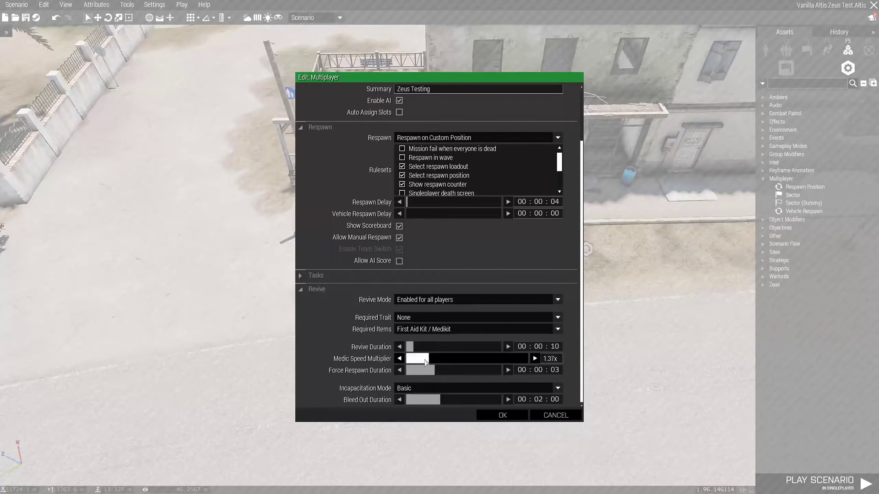
{"action": "left_click_drag", "start_coordinate": [423, 358], "coordinate": [454, 358]}
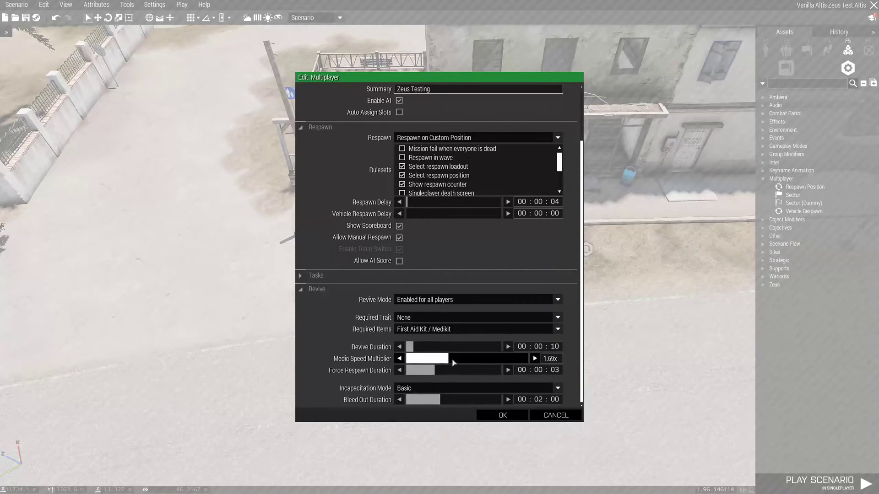
{"action": "left_click_drag", "start_coordinate": [442, 358], "coordinate": [460, 358]}
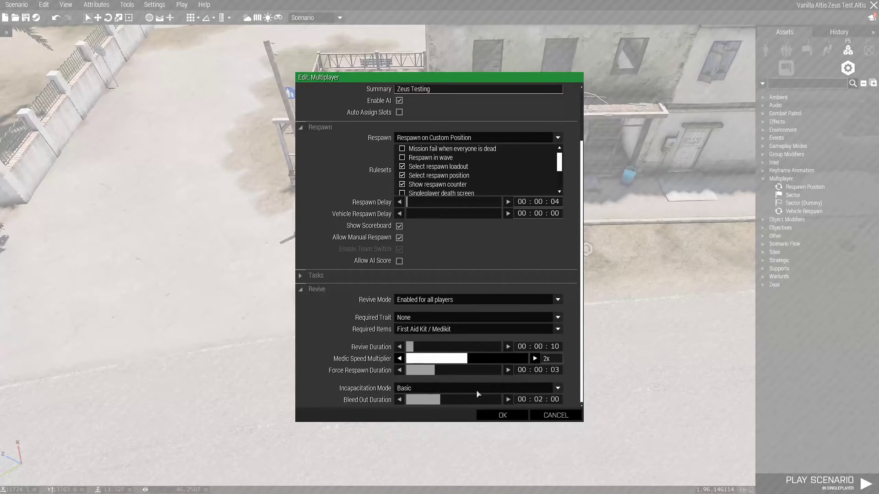
{"action": "mouse_move", "coordinate": [462, 403]}
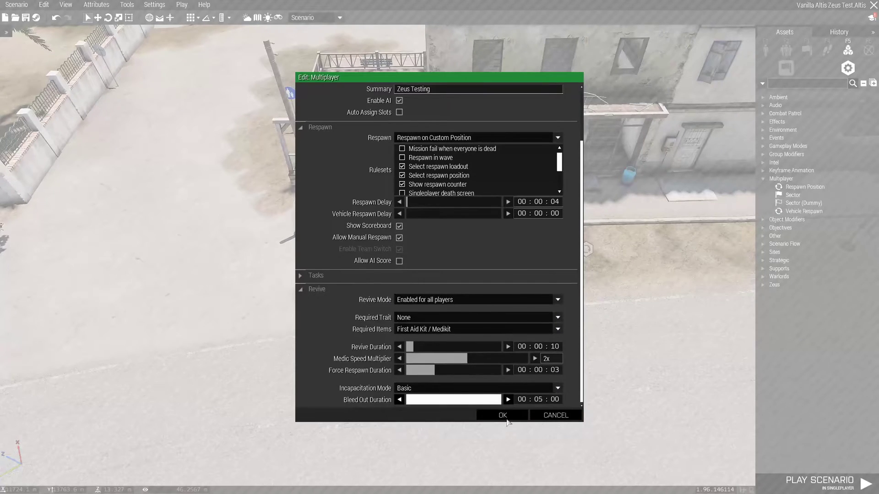
{"action": "left_click", "coordinate": [501, 415]}
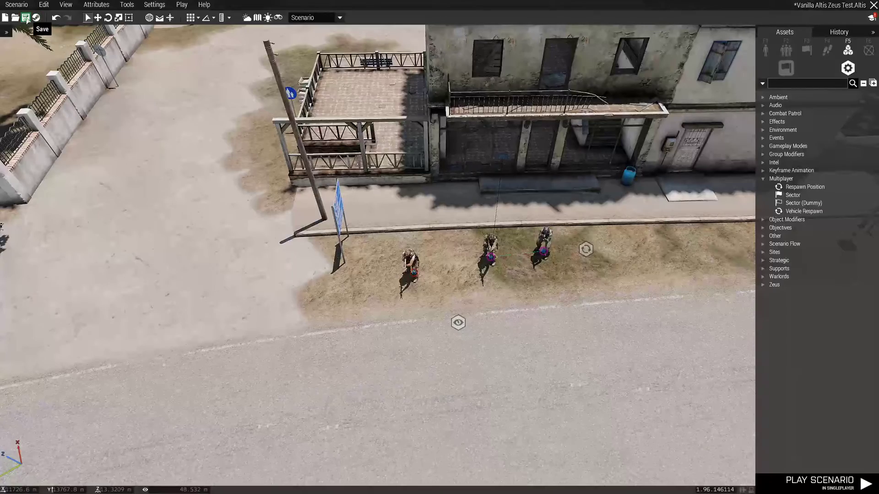
Step: Save the scenario and browse the Altis airport structures under Props
{"action": "left_click", "coordinate": [26, 18]}
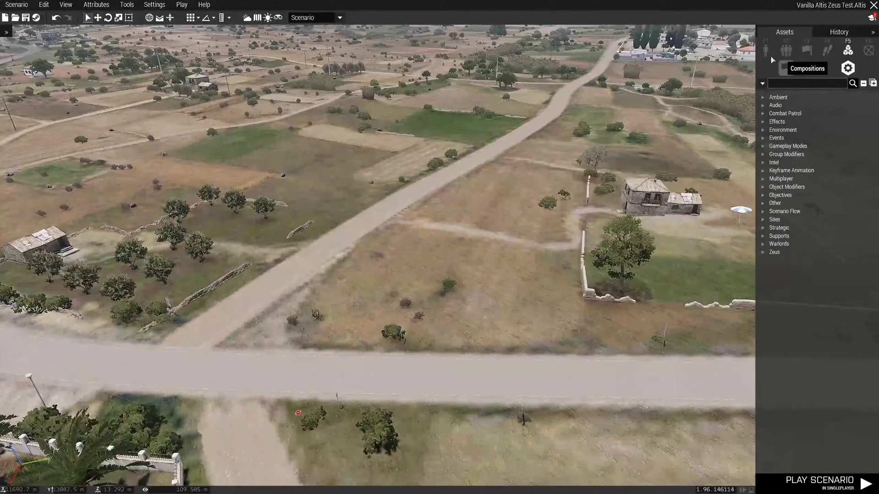
{"action": "left_click", "coordinate": [766, 50]}
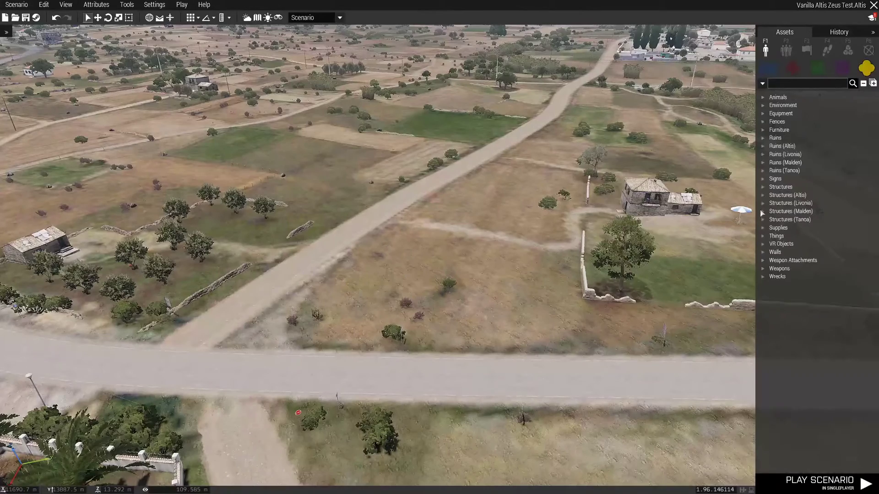
{"action": "left_click", "coordinate": [787, 194]}
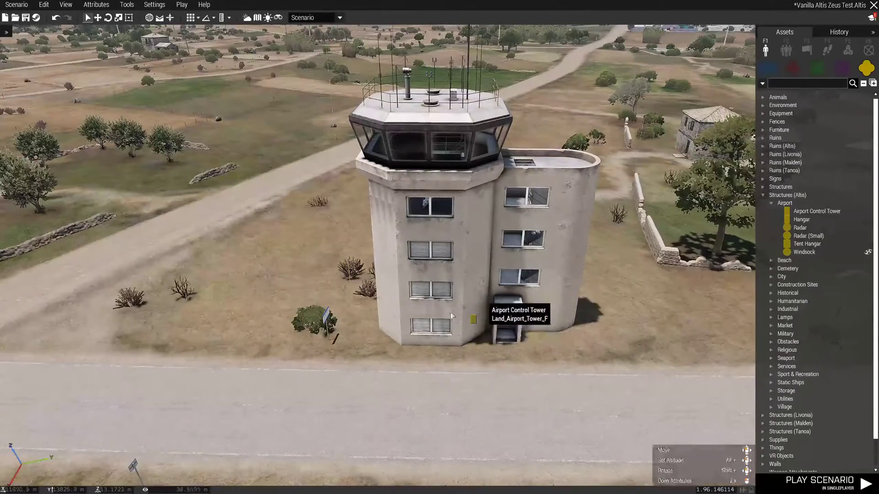
Step: Place an Airport Control Tower beside the road and save the scenario again
{"action": "scroll", "scroll_direction": "down", "scroll_amount": 3}
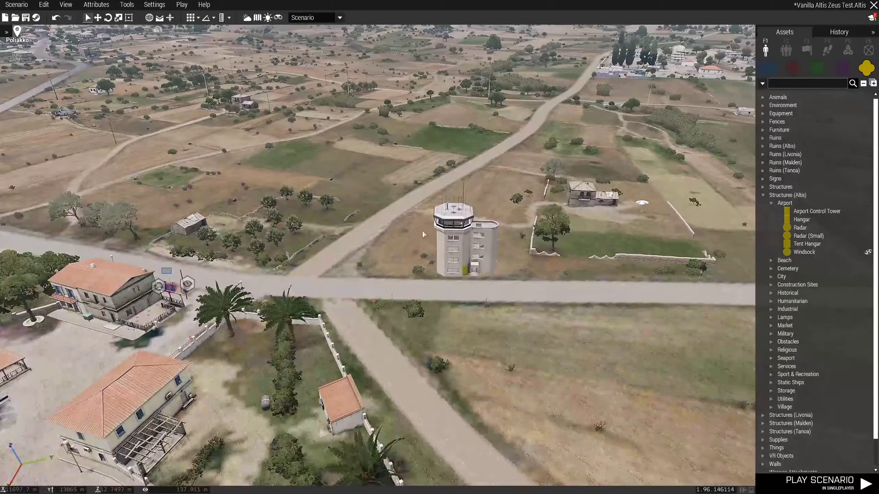
{"action": "scroll", "scroll_direction": "down", "scroll_amount": 3}
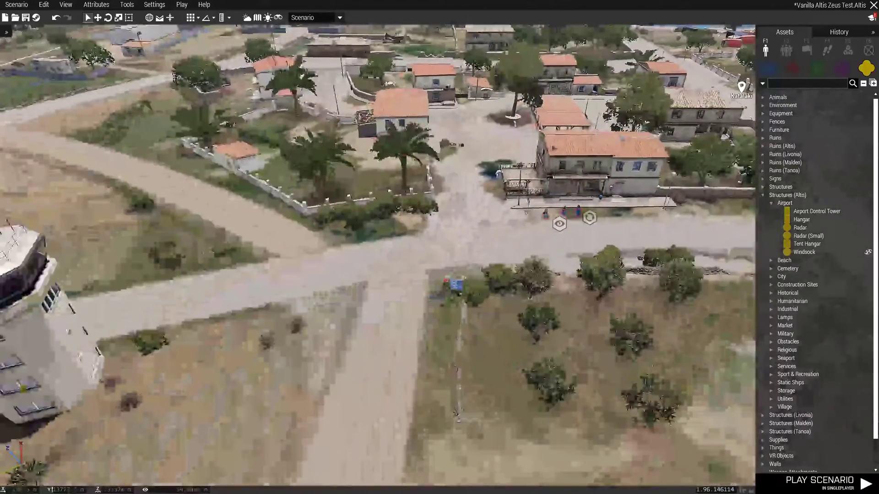
{"action": "left_click", "coordinate": [15, 4]}
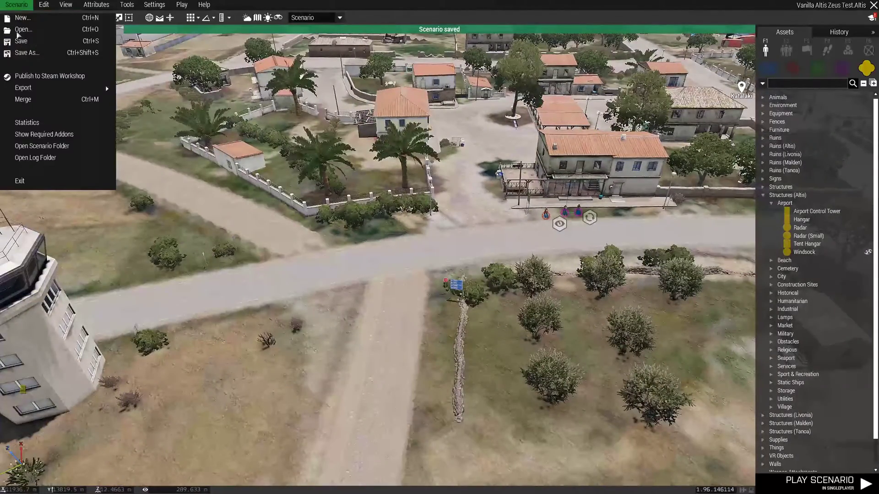
Step: Exit Eden Editor and confirm, returning to the Arma 3 main menu
{"action": "left_click", "coordinate": [20, 181]}
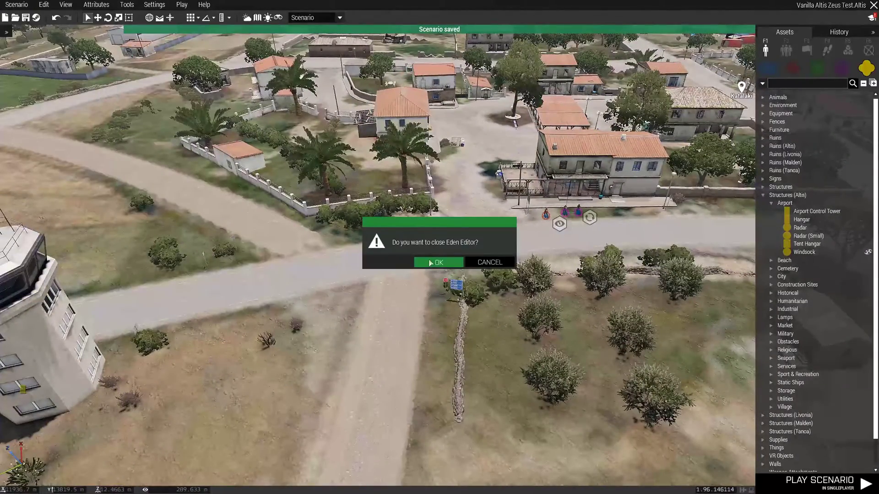
{"action": "left_click", "coordinate": [439, 263]}
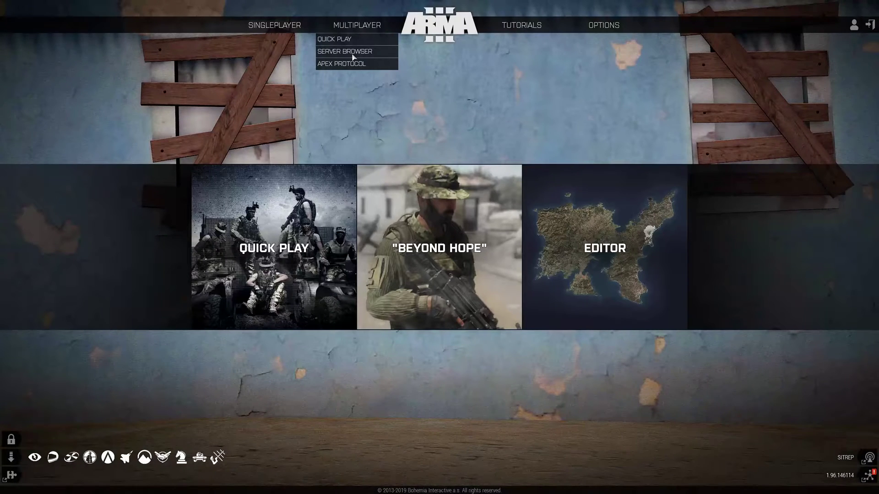
Step: Host a renamed Internet server with UPnP enabled from the Server Browser
{"action": "left_click", "coordinate": [344, 52]}
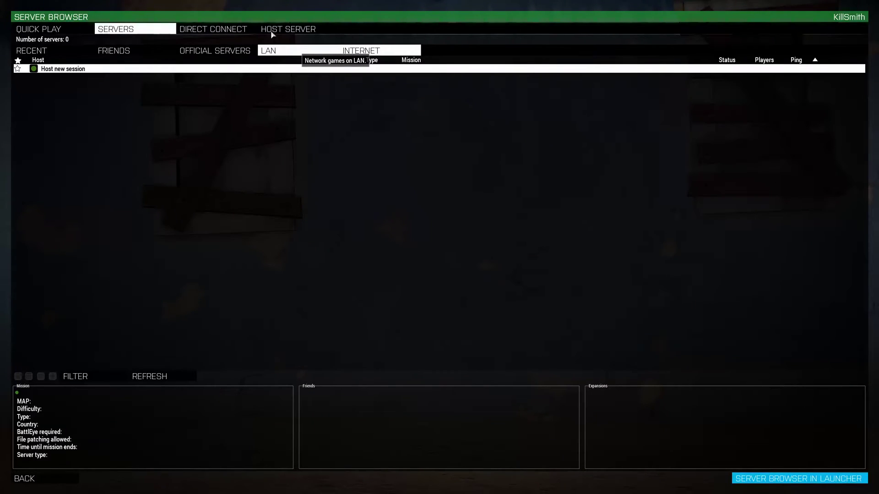
{"action": "left_click", "coordinate": [287, 28]}
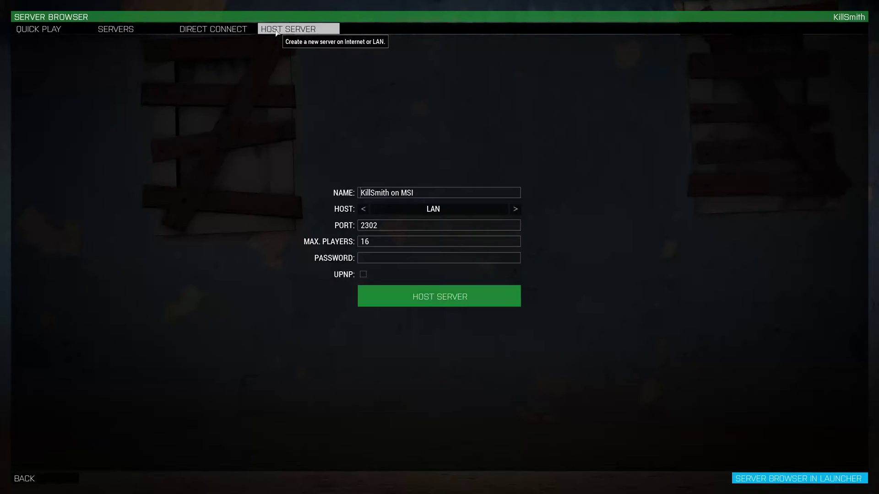
{"action": "double_click", "coordinate": [404, 192]}
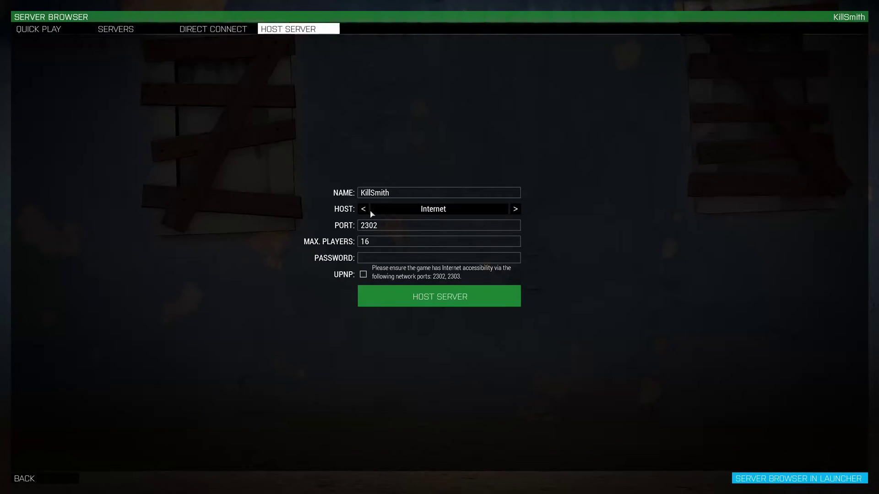
{"action": "left_click", "coordinate": [363, 273]}
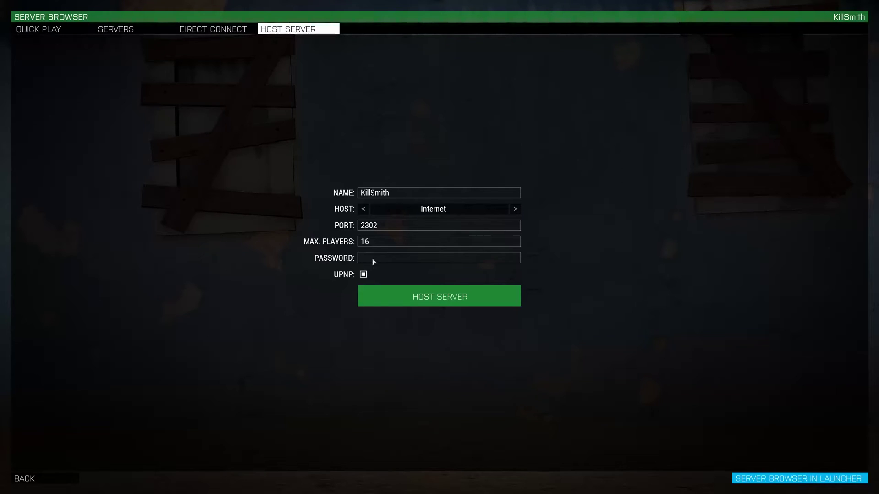
{"action": "left_click", "coordinate": [438, 295]}
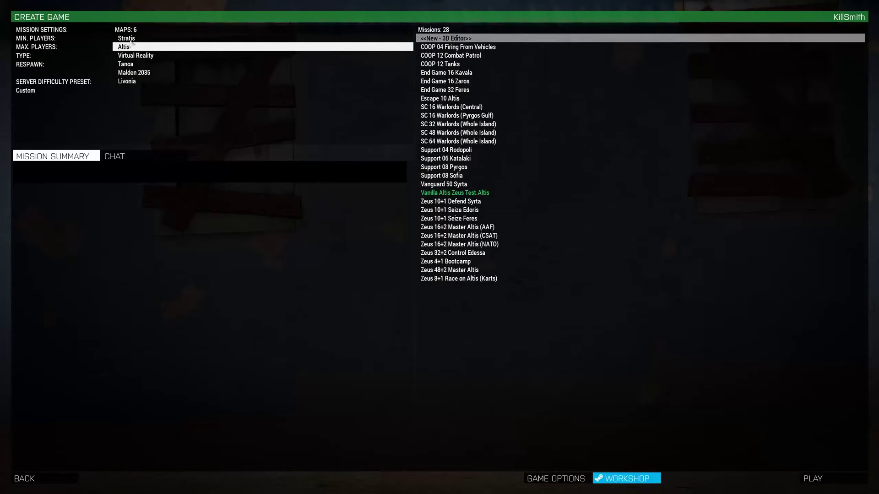
Step: Select Vanilla Altis Zeus Test on Altis and restart it to reach role assignment
{"action": "left_click", "coordinate": [136, 55]}
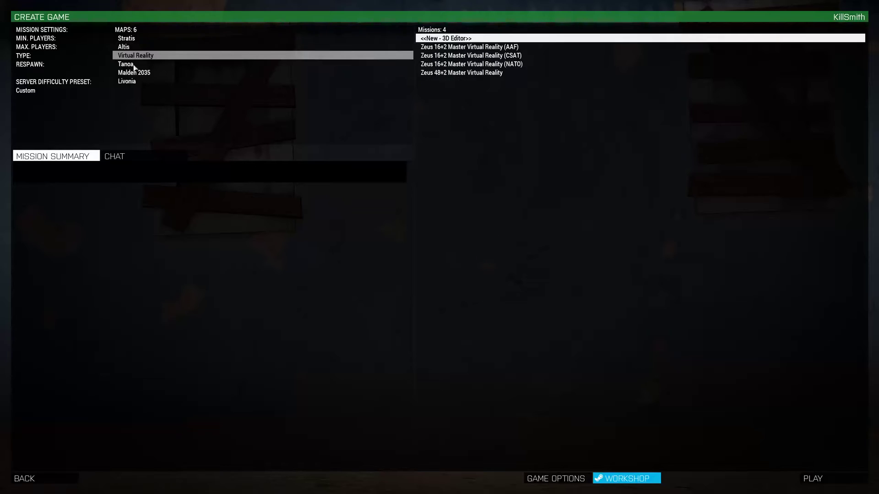
{"action": "left_click", "coordinate": [125, 64]}
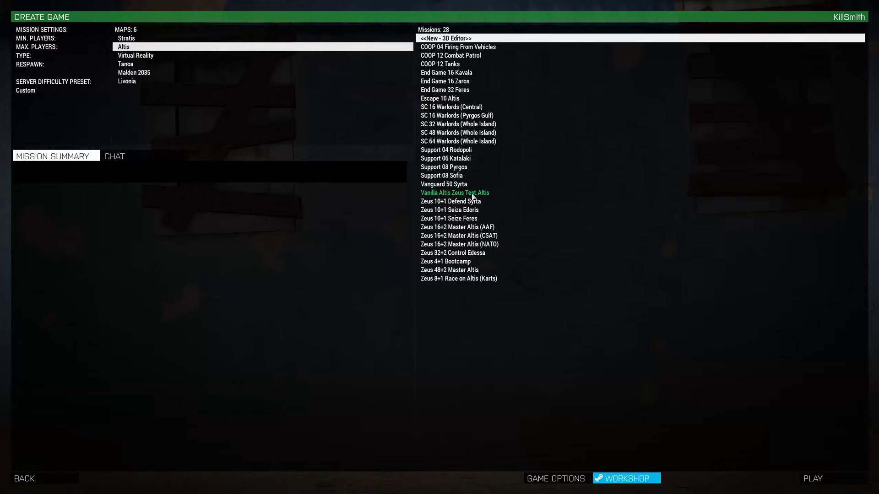
{"action": "left_click", "coordinate": [454, 192]}
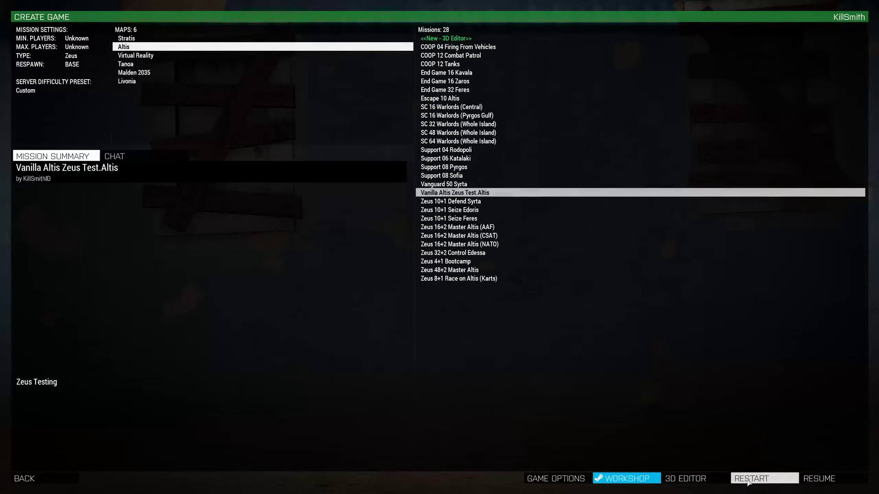
{"action": "left_click", "coordinate": [764, 479]}
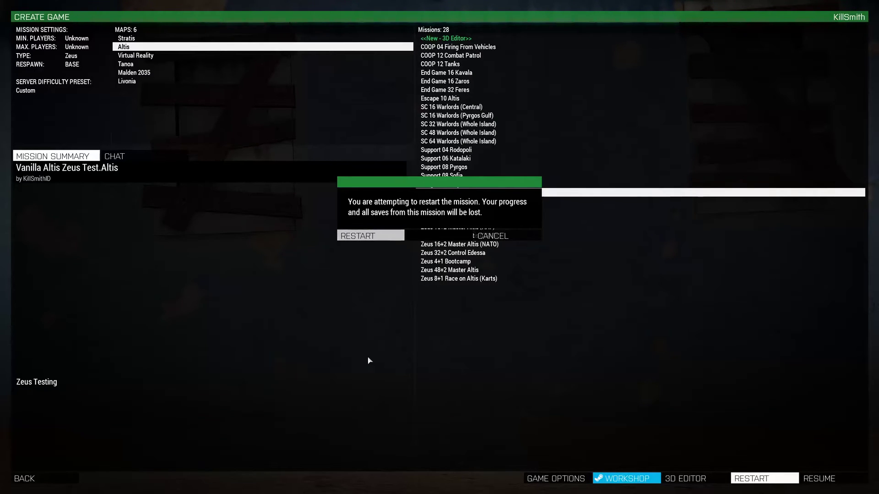
{"action": "left_click", "coordinate": [370, 236]}
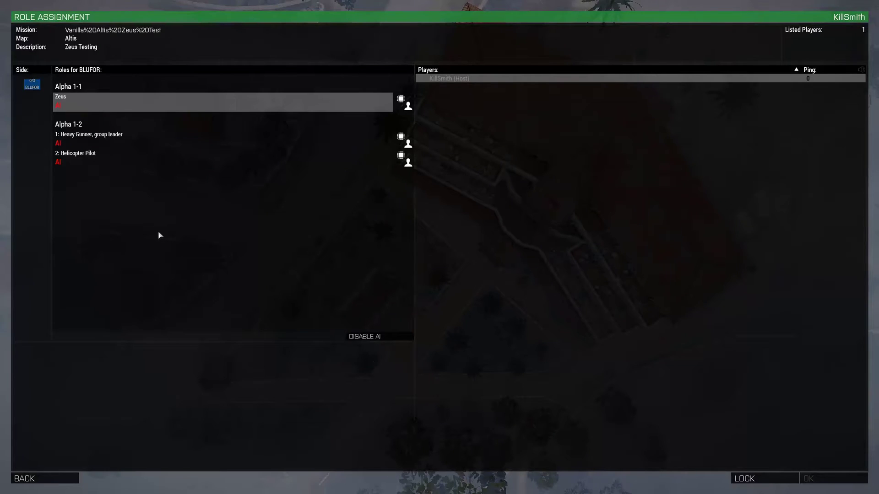
Step: Take the Zeus slot, disable AI for all roles and start the mission
{"action": "left_click", "coordinate": [363, 336]}
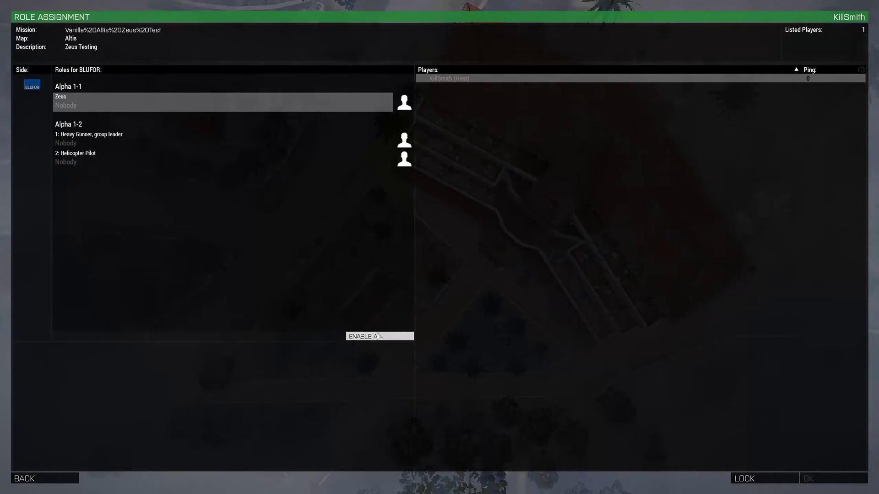
{"action": "left_click", "coordinate": [379, 336]}
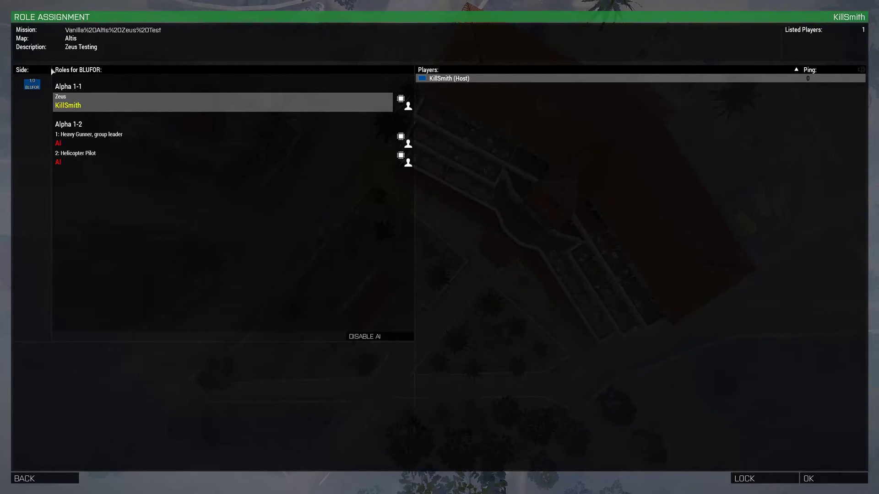
{"action": "mouse_move", "coordinate": [64, 172]}
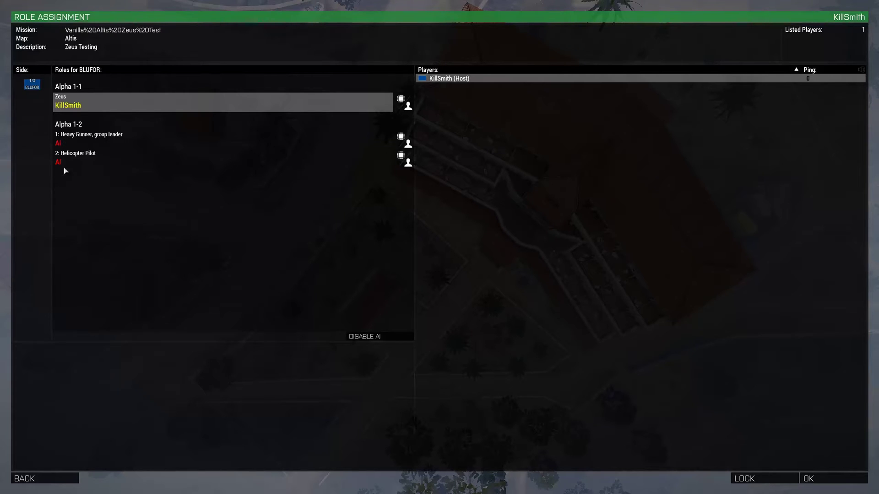
{"action": "mouse_move", "coordinate": [81, 136]}
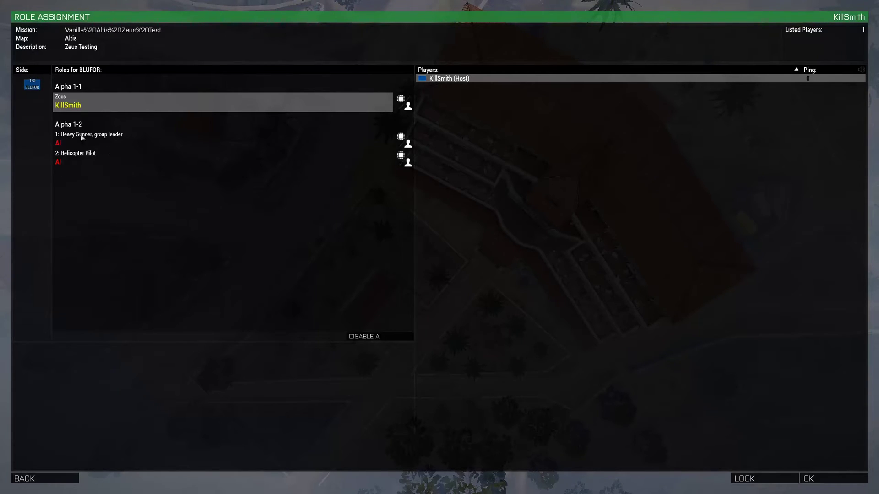
{"action": "mouse_move", "coordinate": [90, 153]}
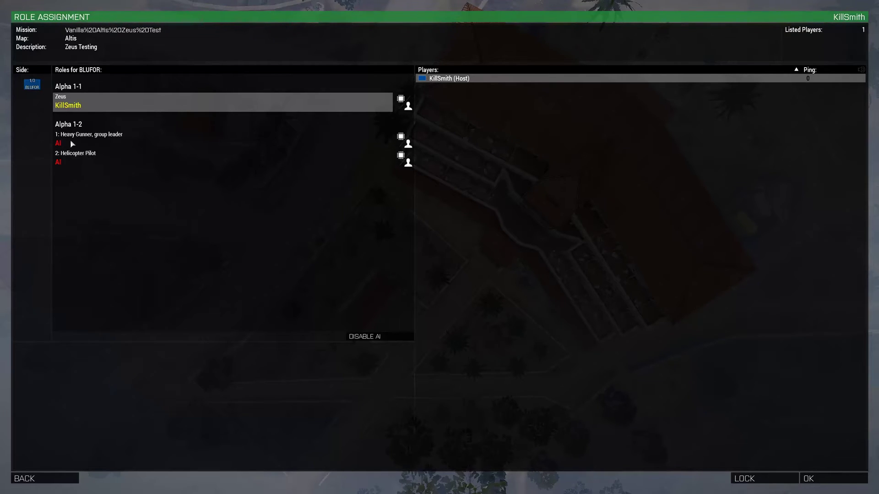
{"action": "left_click", "coordinate": [364, 336]}
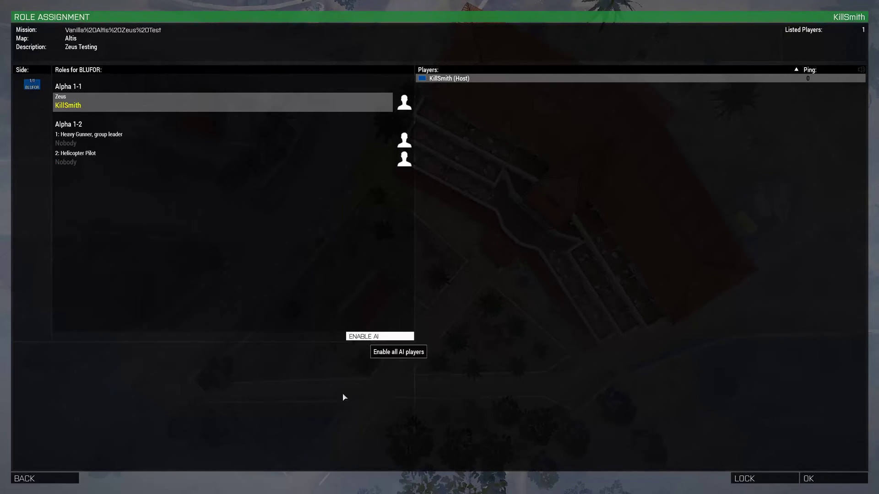
{"action": "mouse_move", "coordinate": [104, 143]}
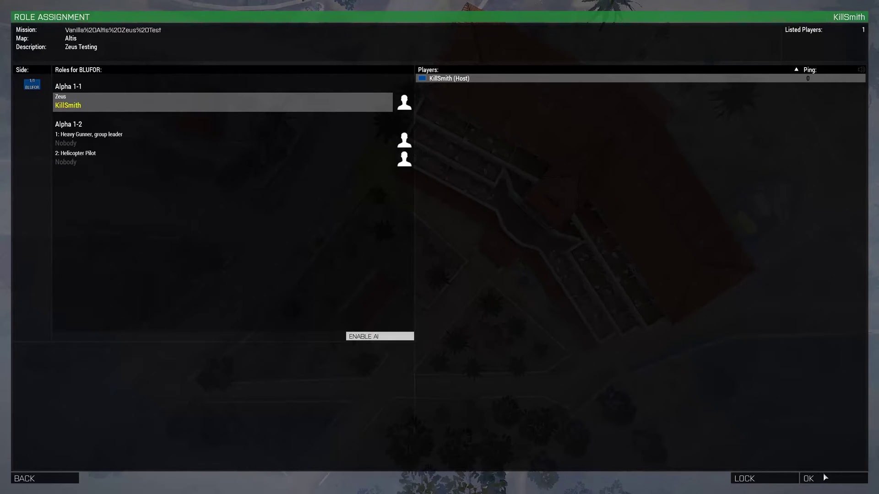
{"action": "left_click", "coordinate": [807, 478]}
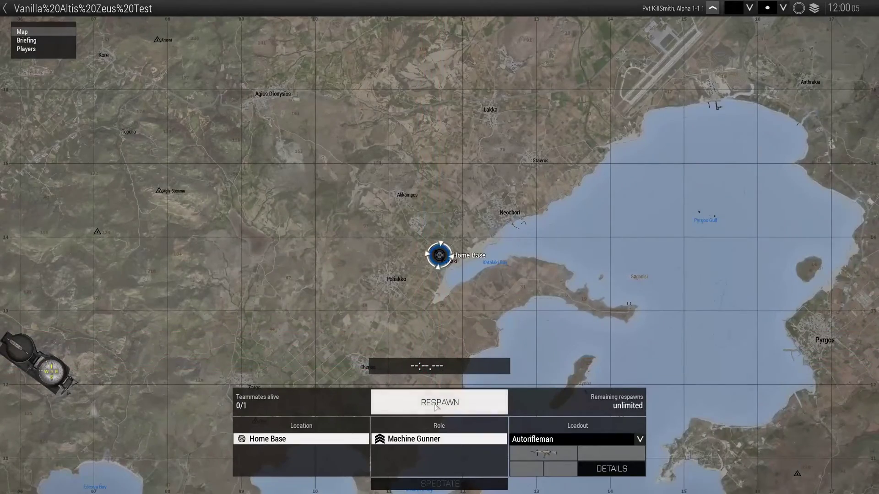
Step: Respawn at Home Base and switch Zeus CREATE to the Empty side near the tower
{"action": "left_click", "coordinate": [438, 403]}
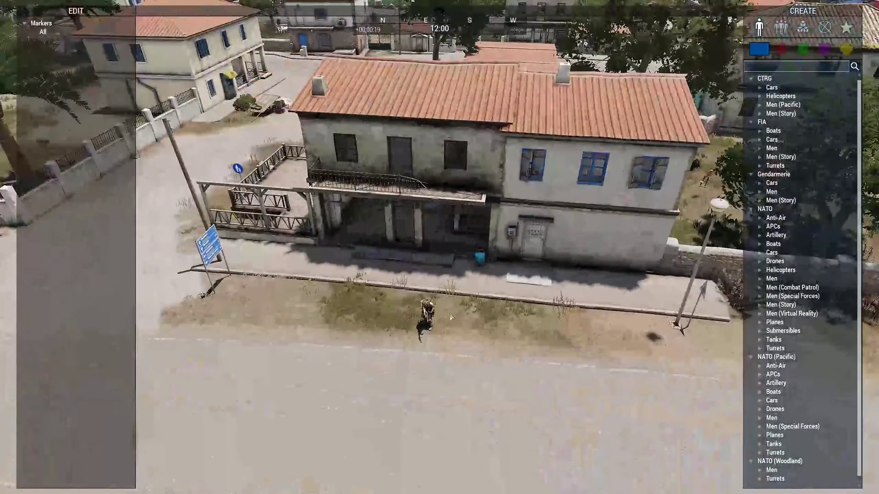
{"action": "left_click", "coordinate": [791, 287]}
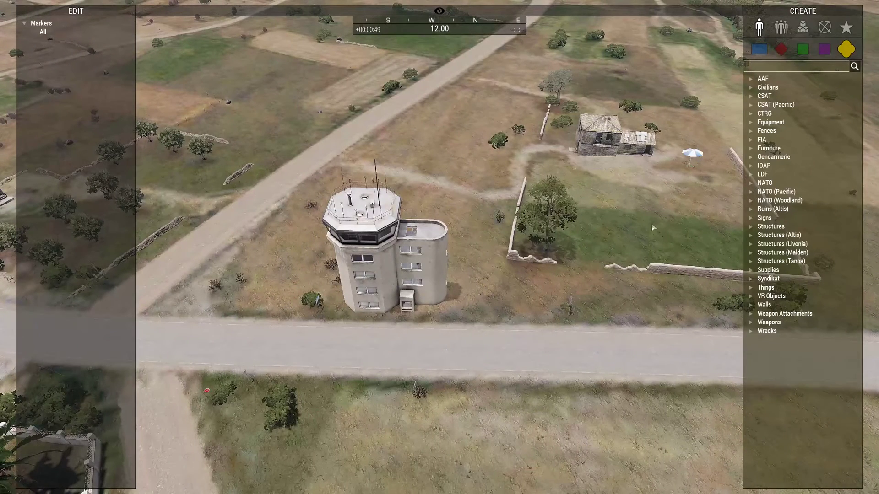
Step: Pick the Airport Control Tower from Structures (Altis) > Airport in Zeus
{"action": "left_click", "coordinate": [779, 235]}
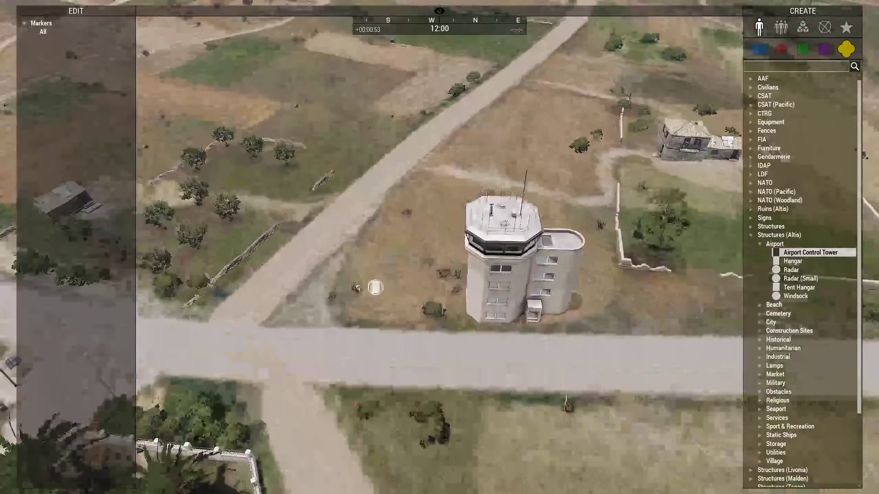
{"action": "left_click", "coordinate": [809, 252]}
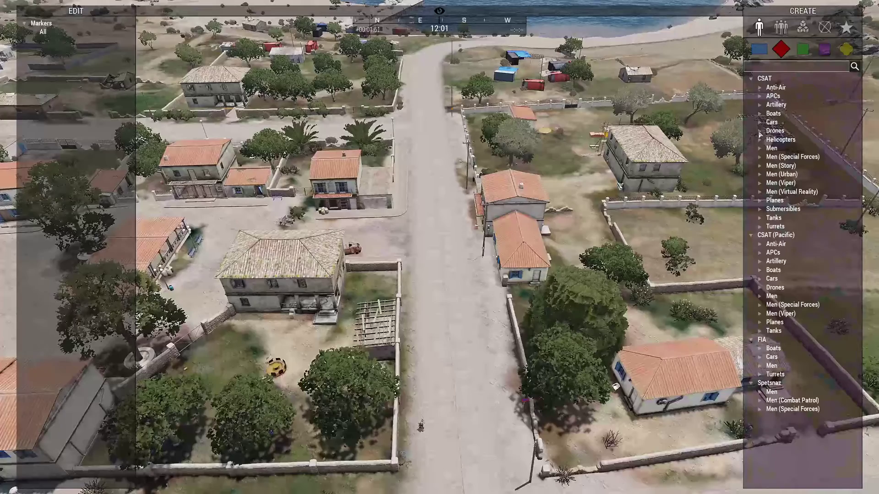
Step: Choose a CSAT Autorifleman from CSAT > Men to place in the town
{"action": "left_click", "coordinate": [772, 149]}
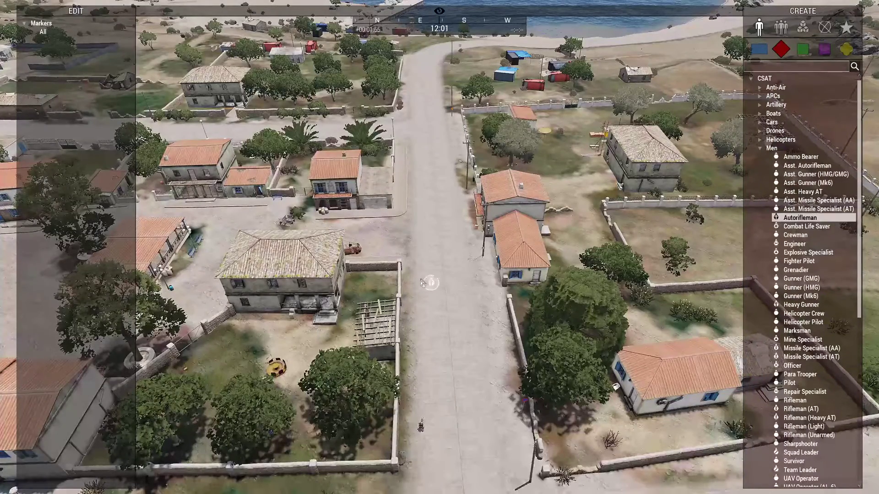
{"action": "left_click", "coordinate": [427, 285]}
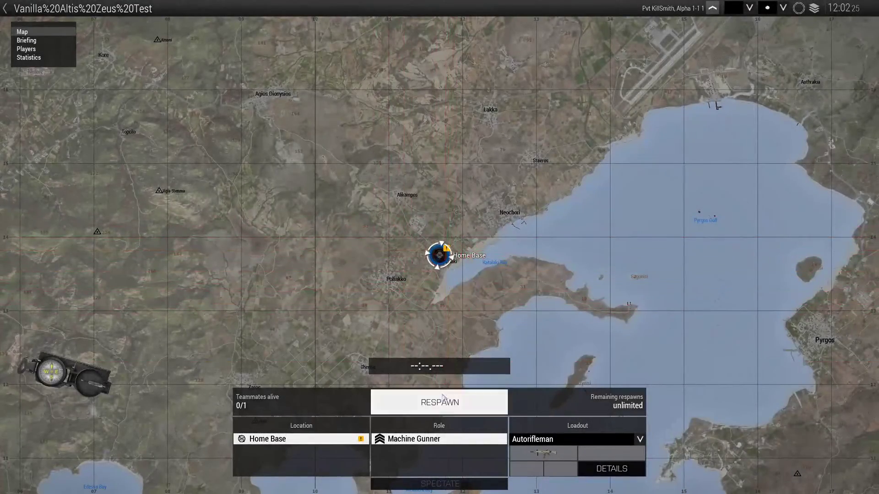
Step: Respawn into the mission and place a Respawn Loadouts module from the Zeus modules
{"action": "left_click", "coordinate": [438, 403]}
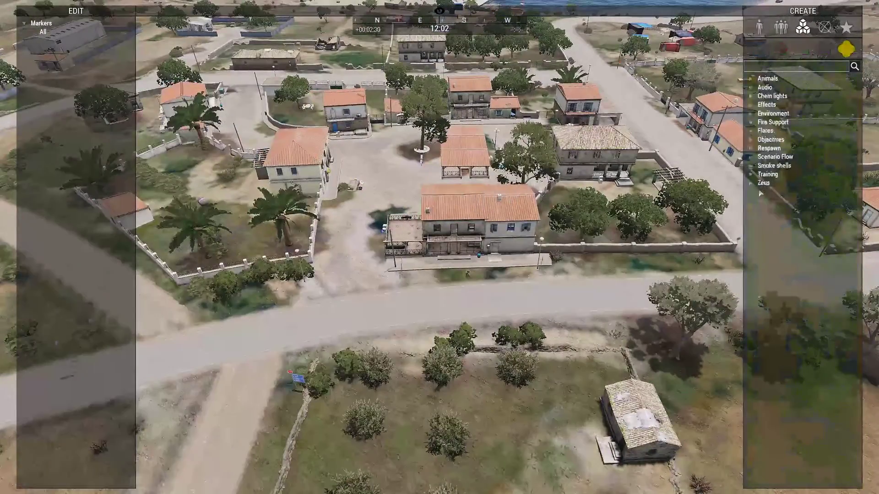
{"action": "left_click", "coordinate": [765, 182]}
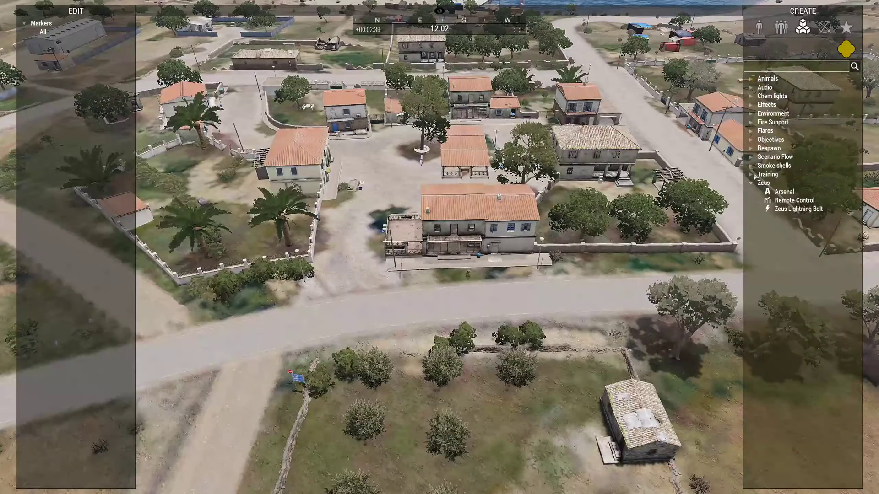
{"action": "left_click", "coordinate": [770, 147]}
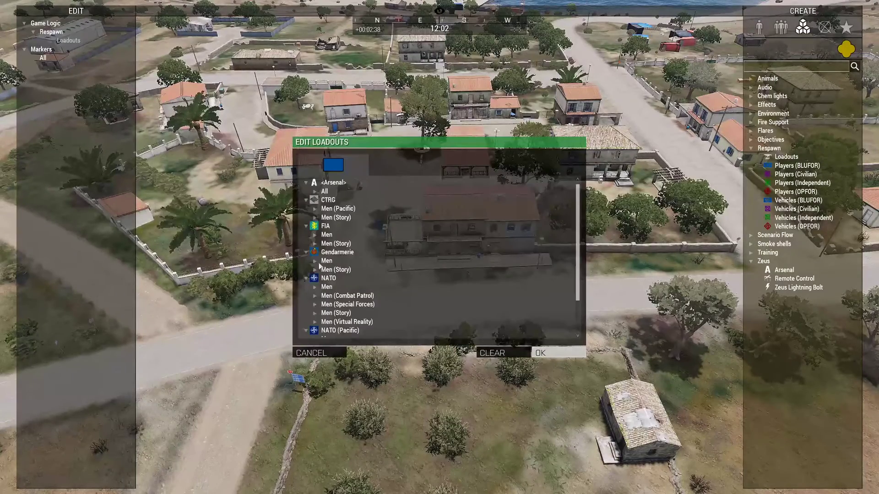
Step: Expand the Gendarmerie infantry loadouts and browse the Edit Loadouts list
{"action": "left_click", "coordinate": [316, 261]}
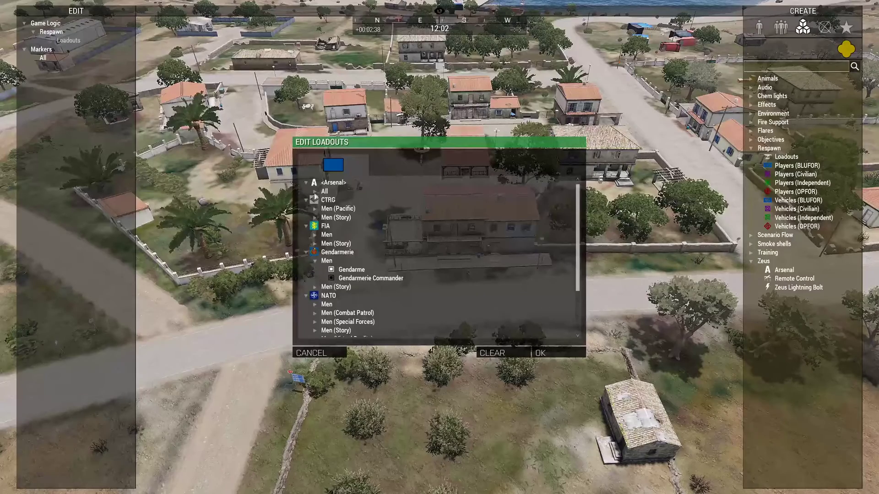
{"action": "scroll", "scroll_direction": "down", "scroll_amount": 3}
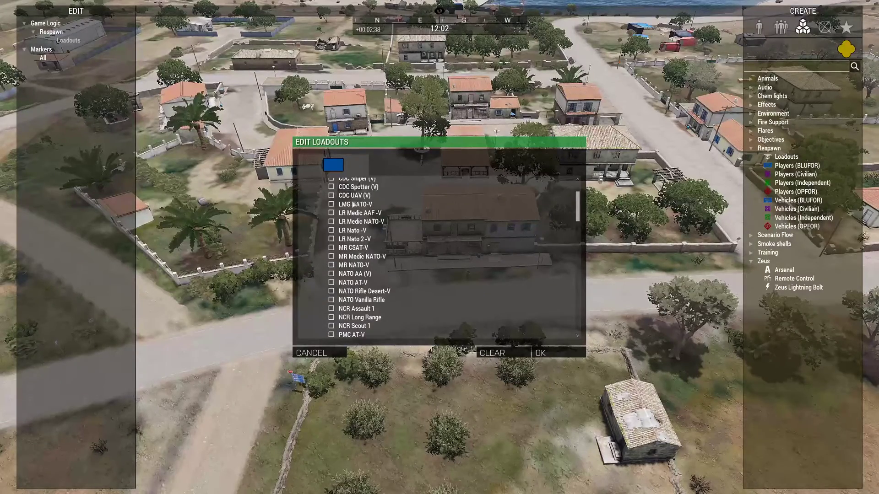
{"action": "scroll", "scroll_direction": "down", "scroll_amount": 3}
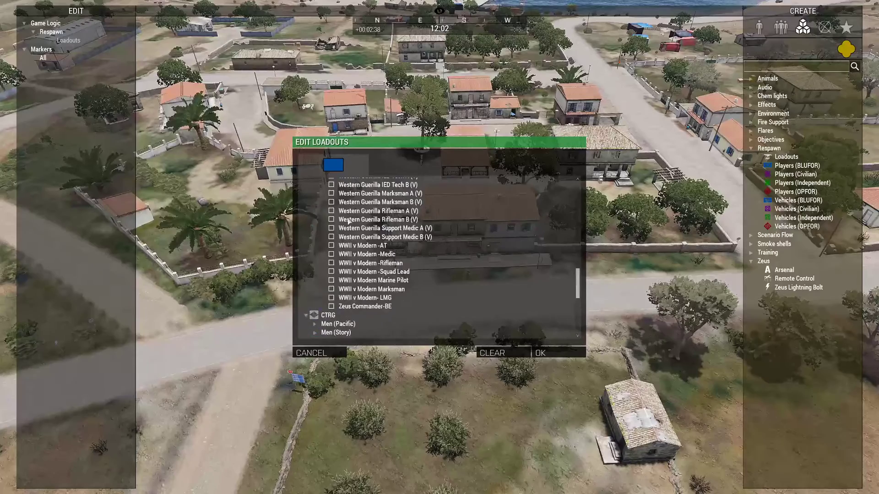